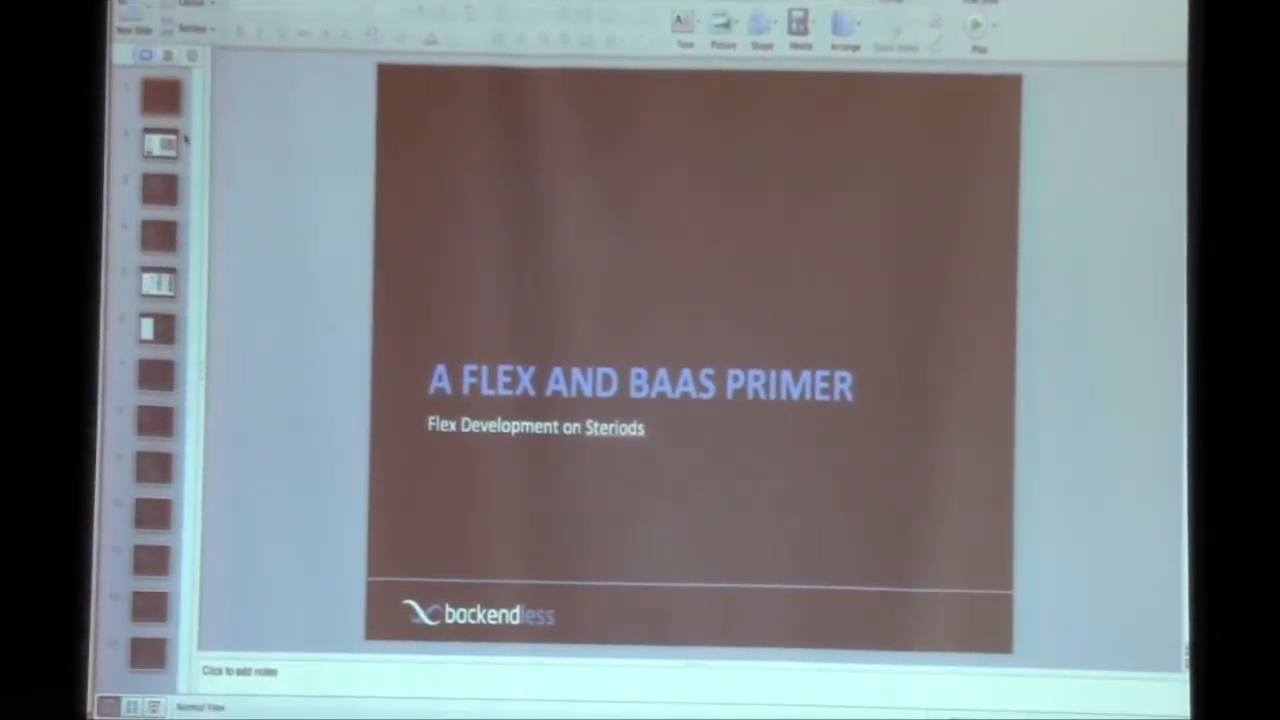
Show the 'BaaS Space' vendors-and-pricing slide, then switch to Google Chrome via the app switcher.
{"action": "left_click", "coordinate": [160, 144]}
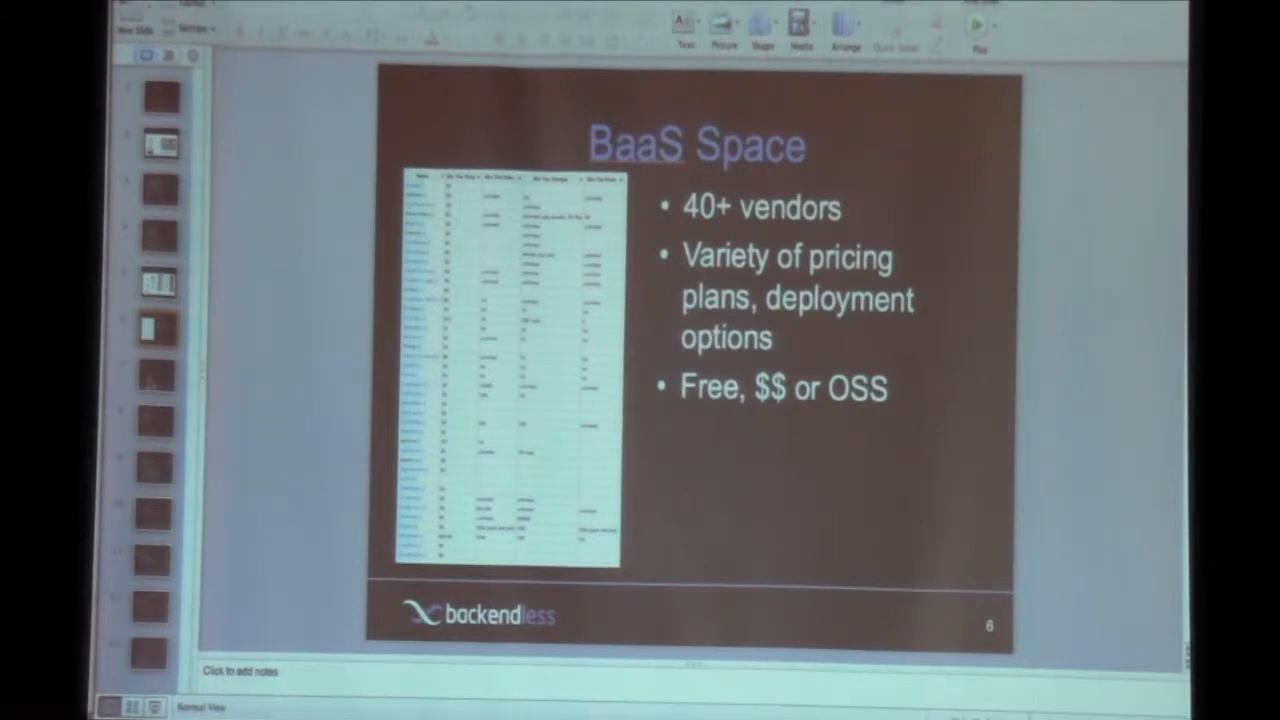
{"action": "left_click", "coordinate": [160, 376]}
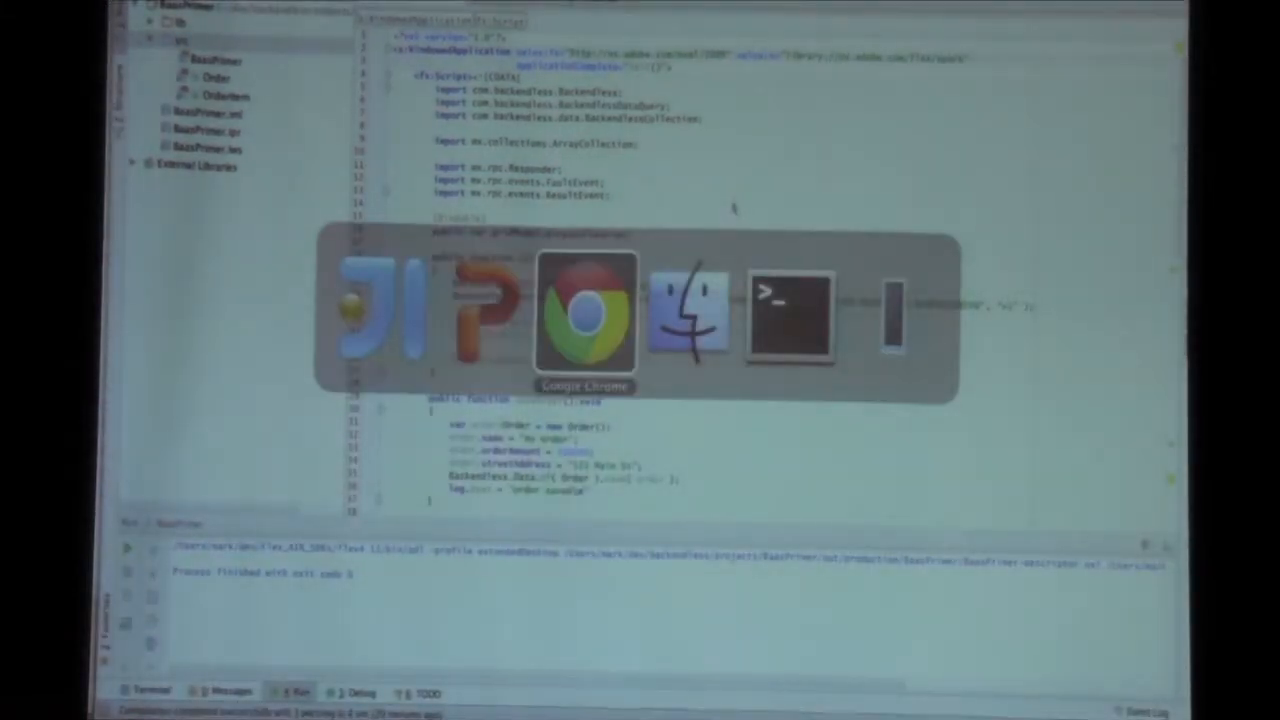
Open the FlexDemo app to show its dashboard with API usage chart and activity stream.
{"action": "left_click", "coordinate": [584, 310]}
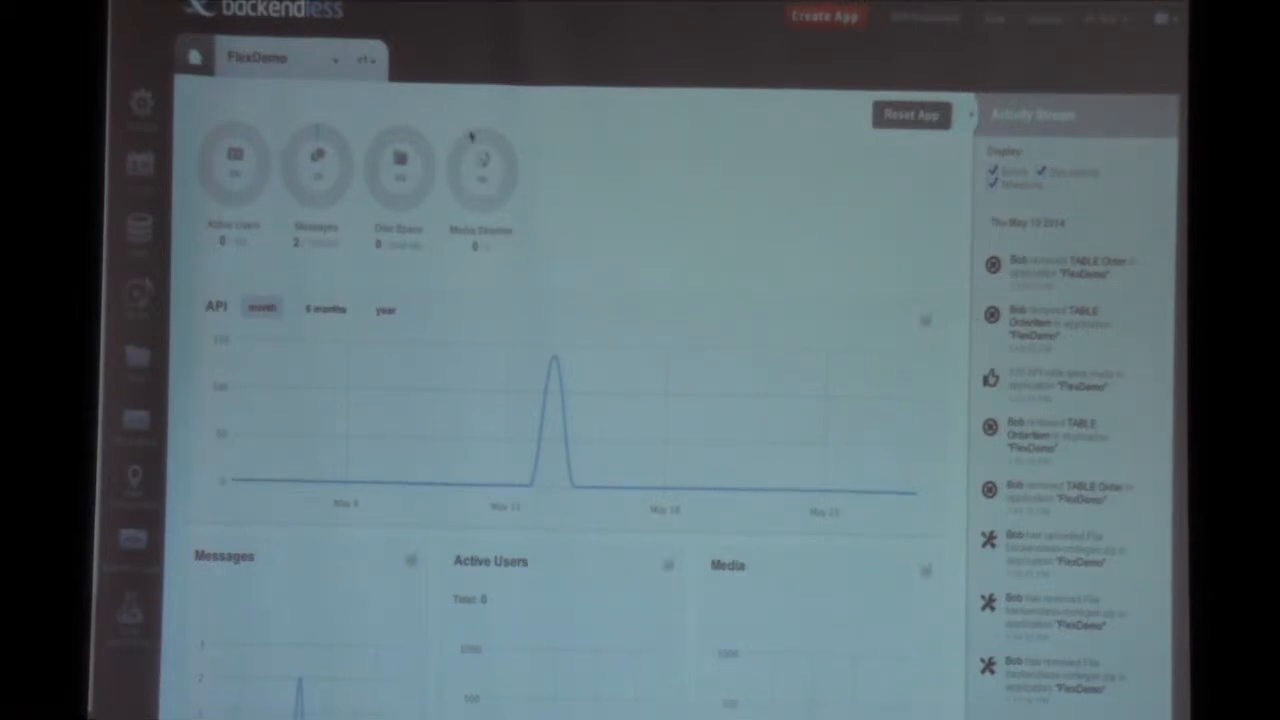
{"action": "mouse_move", "coordinate": [716, 204]}
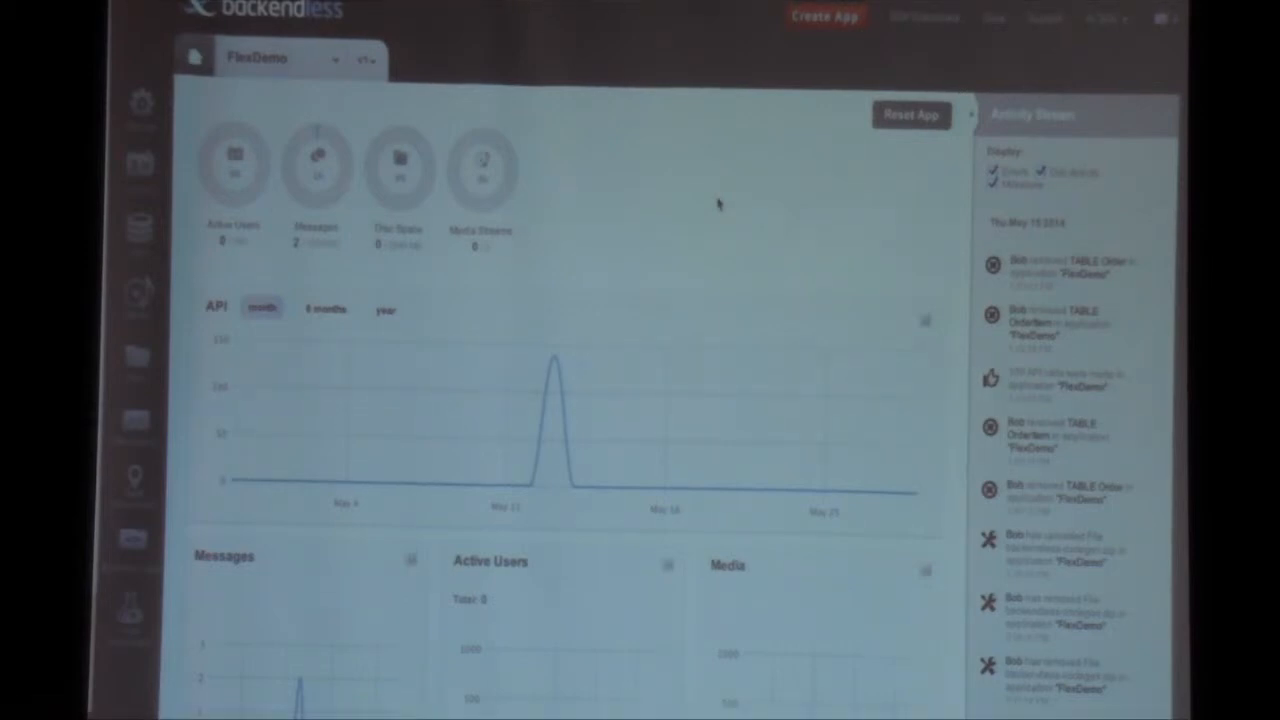
{"action": "mouse_move", "coordinate": [584, 188]}
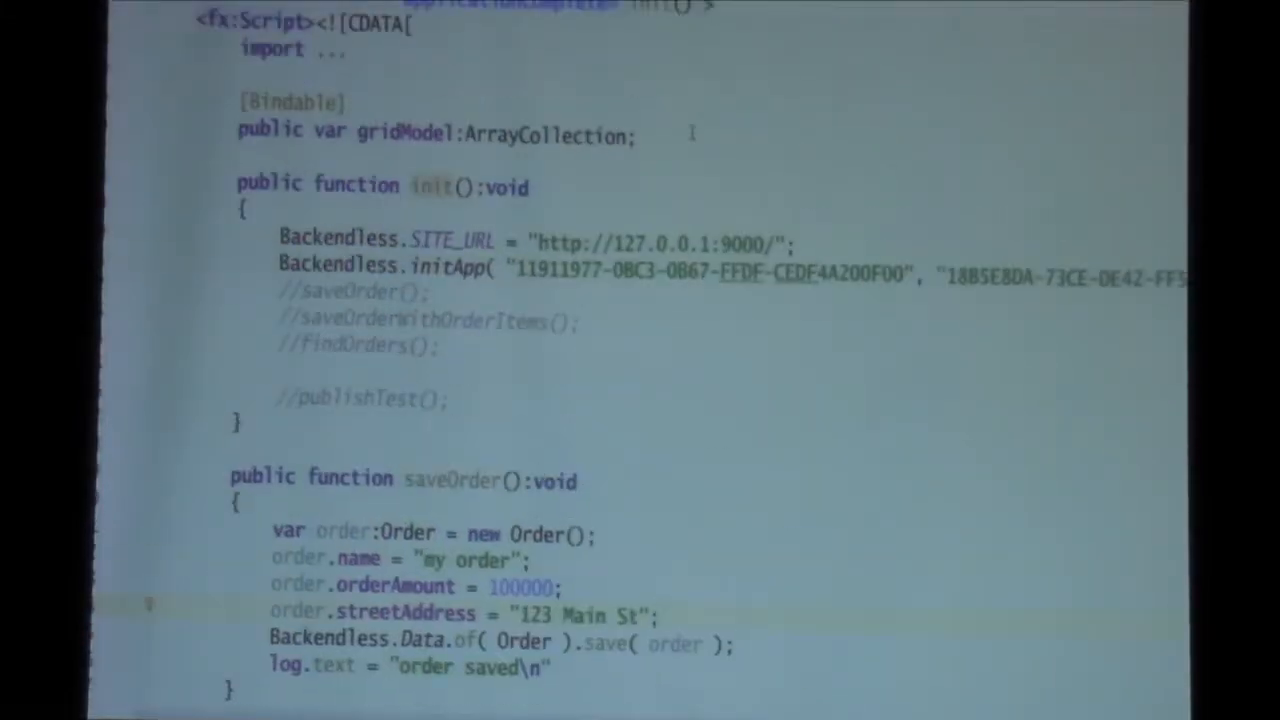
Walk through saveOrder, saveOrderWithOrderItems and findOrders, then run BaasPrimer to log saved orders.
{"action": "scroll", "scroll_direction": "down", "scroll_amount": 3}
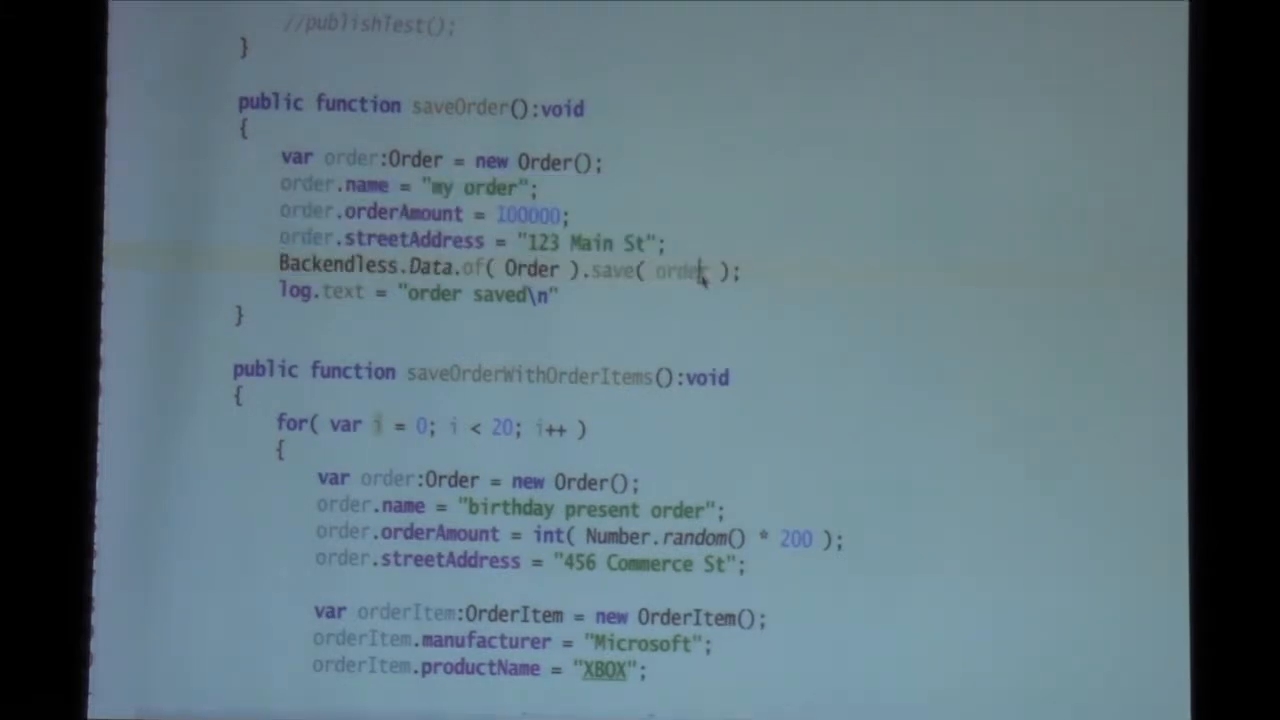
{"action": "double_click", "coordinate": [680, 272]}
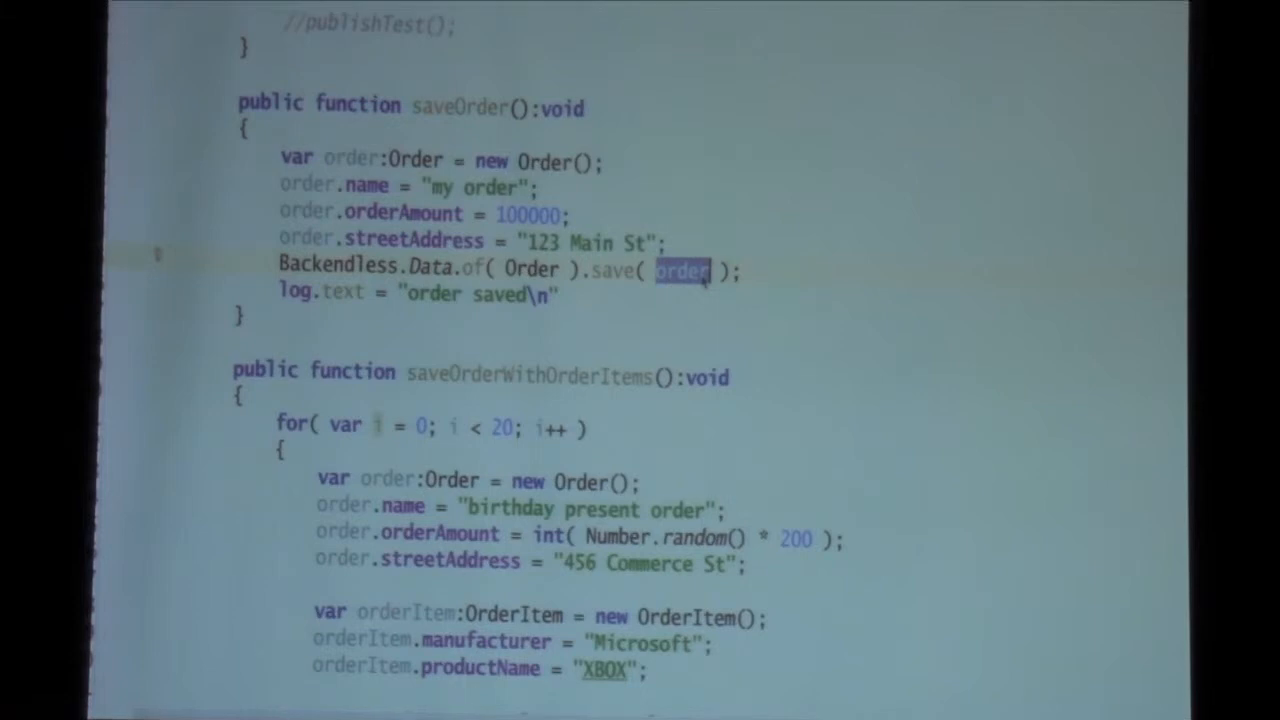
{"action": "scroll", "scroll_direction": "down", "scroll_amount": 3}
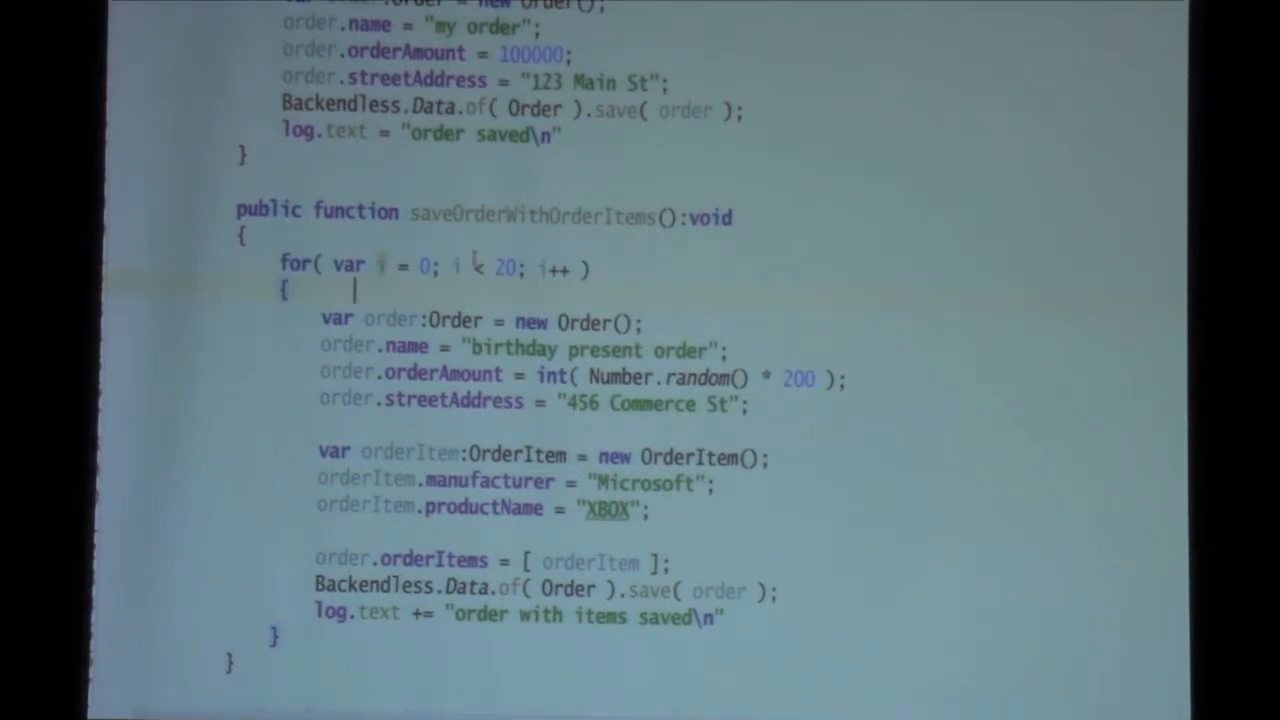
{"action": "scroll", "scroll_direction": "down", "scroll_amount": 3}
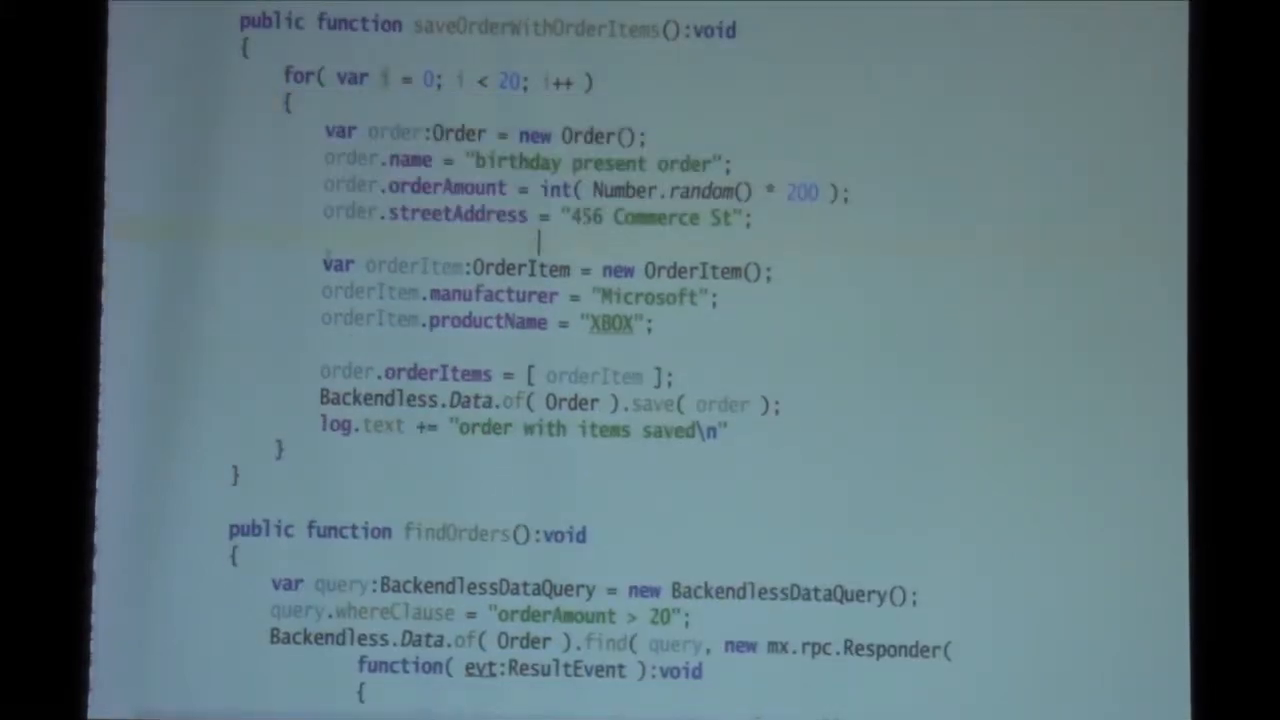
{"action": "left_click_drag", "start_coordinate": [320, 270], "coordinate": [650, 322]}
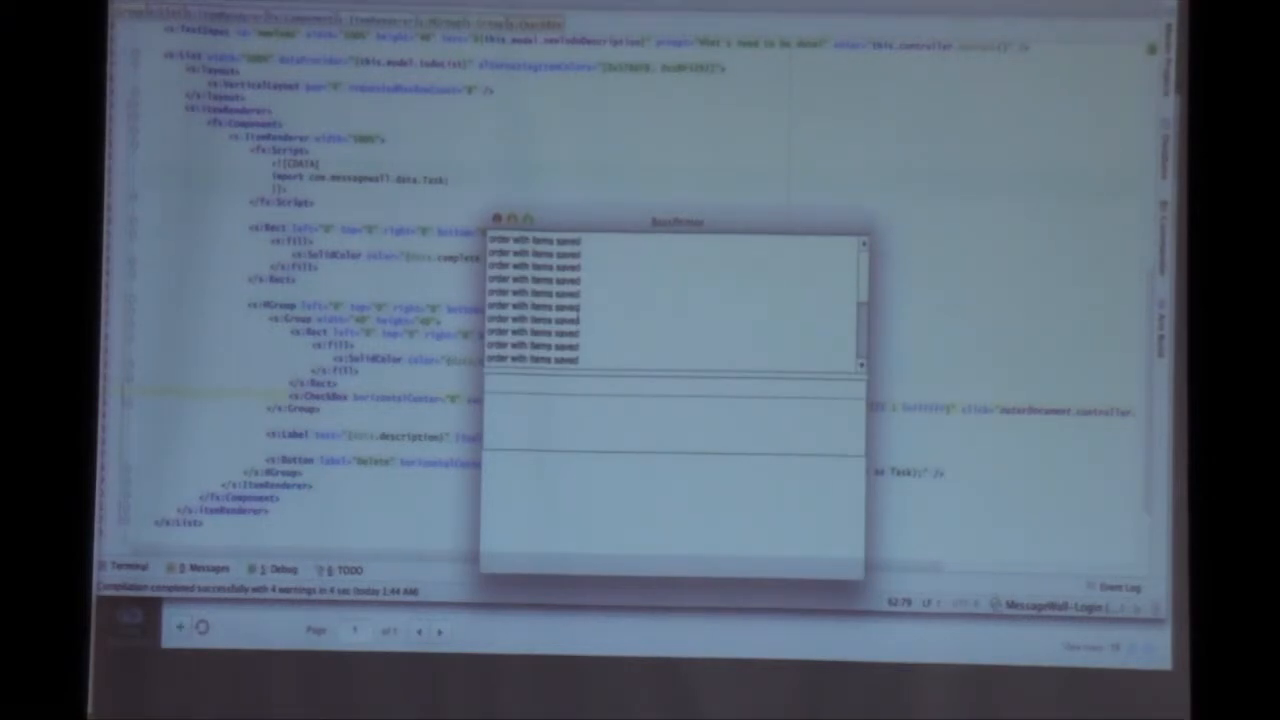
Switch to the Backendless console and open the Data view listing FlexDemo's tables.
{"action": "key", "text": "cmd+tab"}
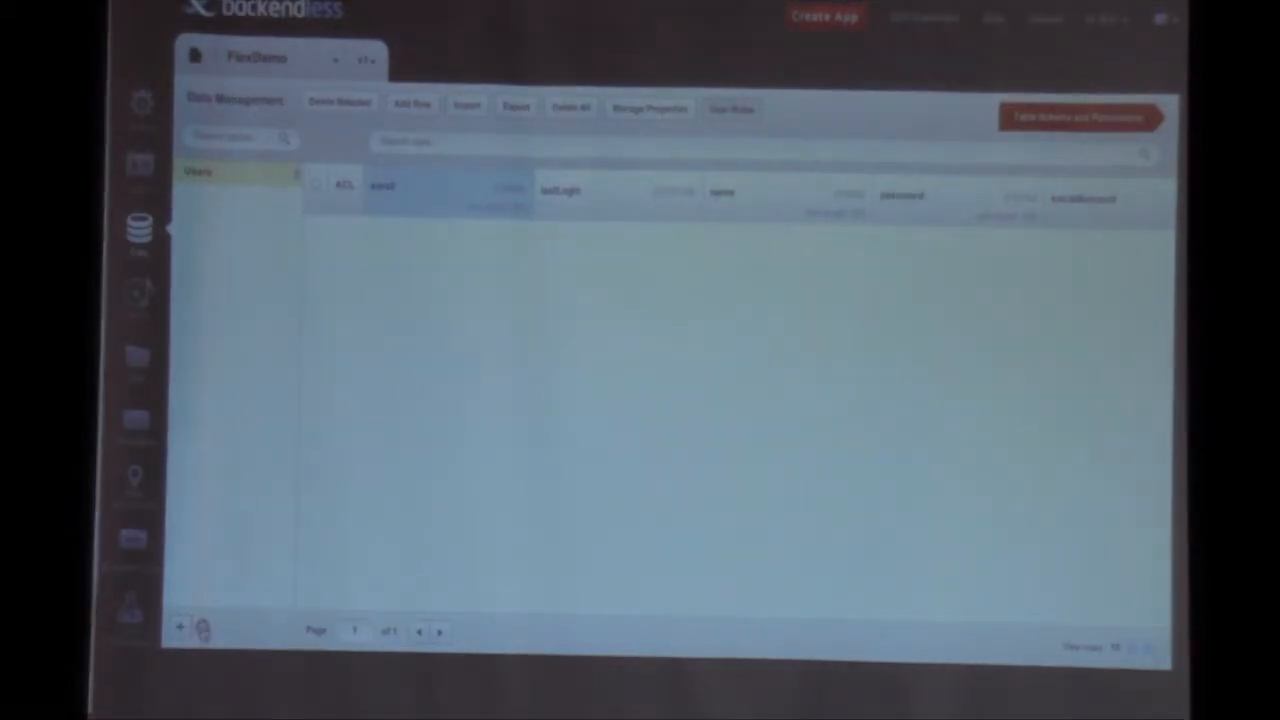
{"action": "left_click", "coordinate": [206, 196]}
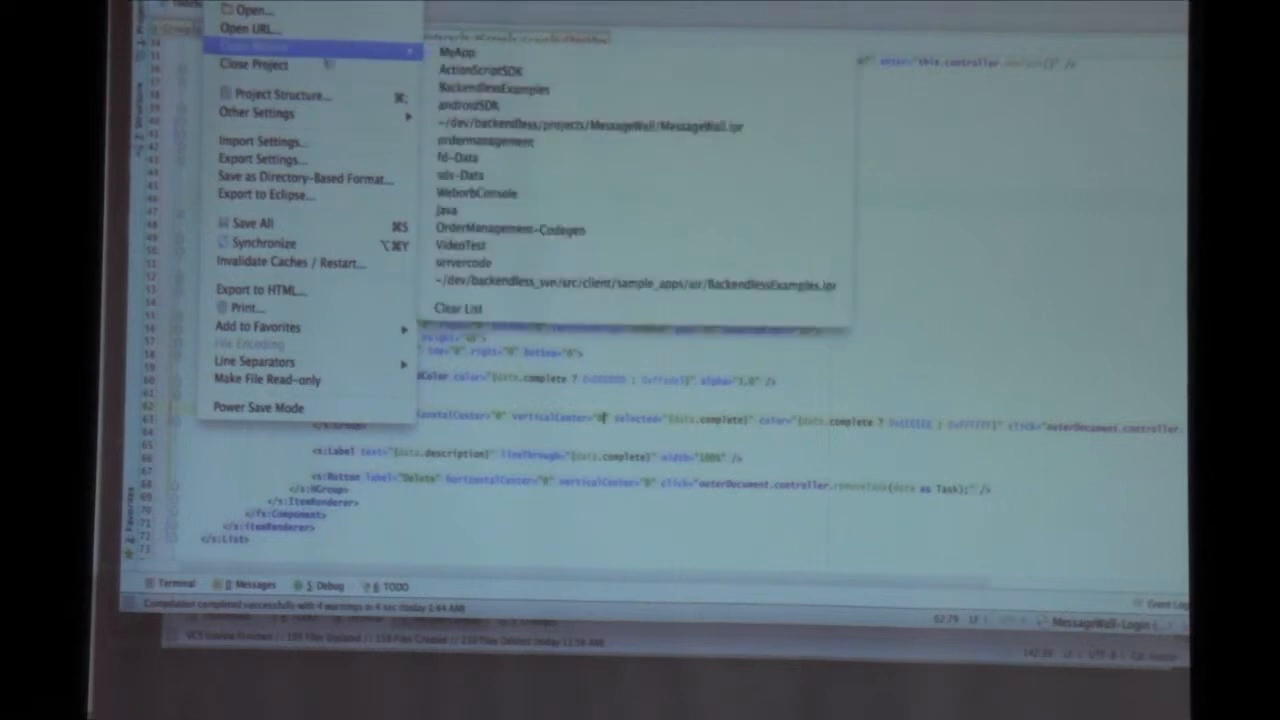
{"action": "mouse_move", "coordinate": [456, 52]}
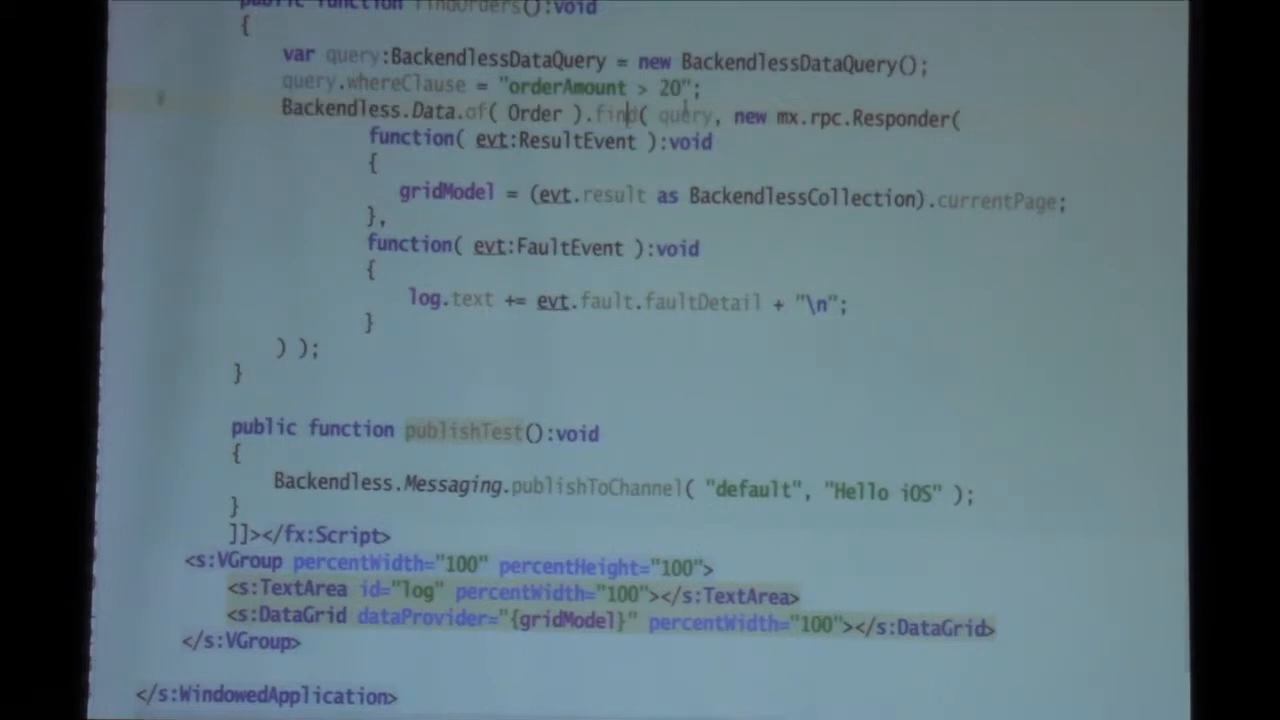
Highlight the find call and ArrayCollection type in findOrders while explaining the order query.
{"action": "double_click", "coordinate": [684, 114]}
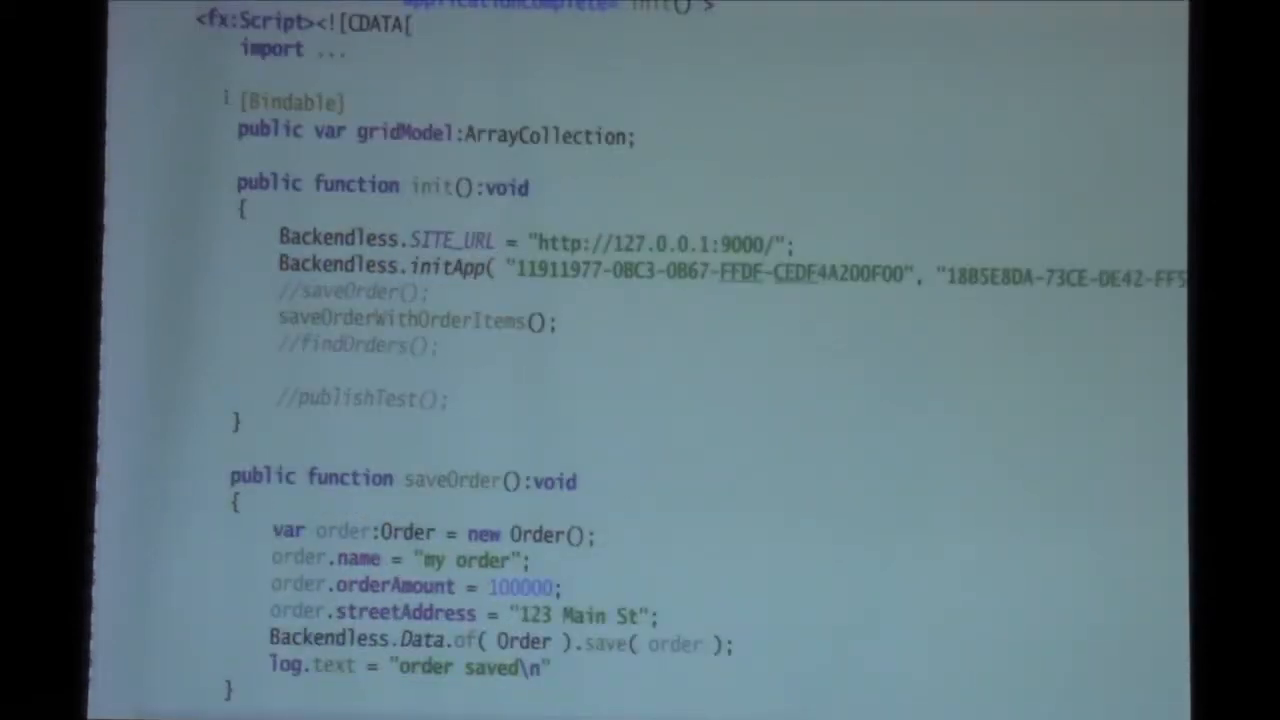
{"action": "double_click", "coordinate": [544, 136]}
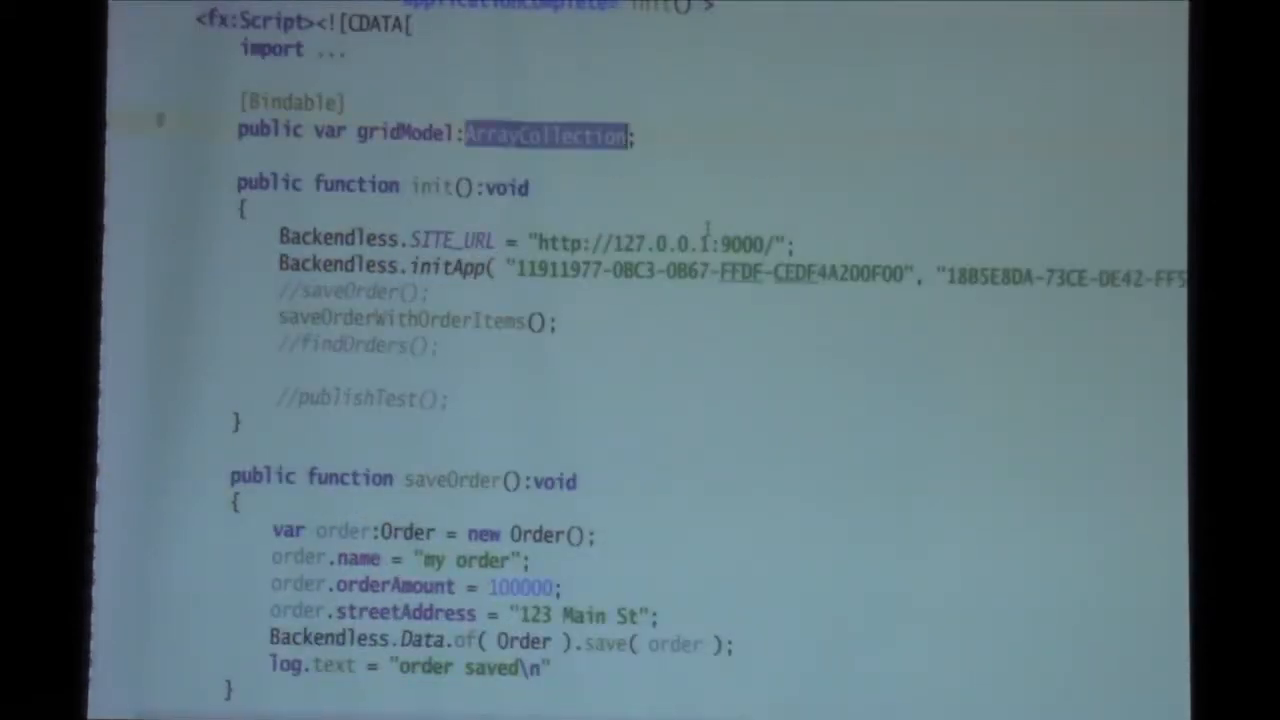
{"action": "scroll", "scroll_direction": "down", "scroll_amount": 3}
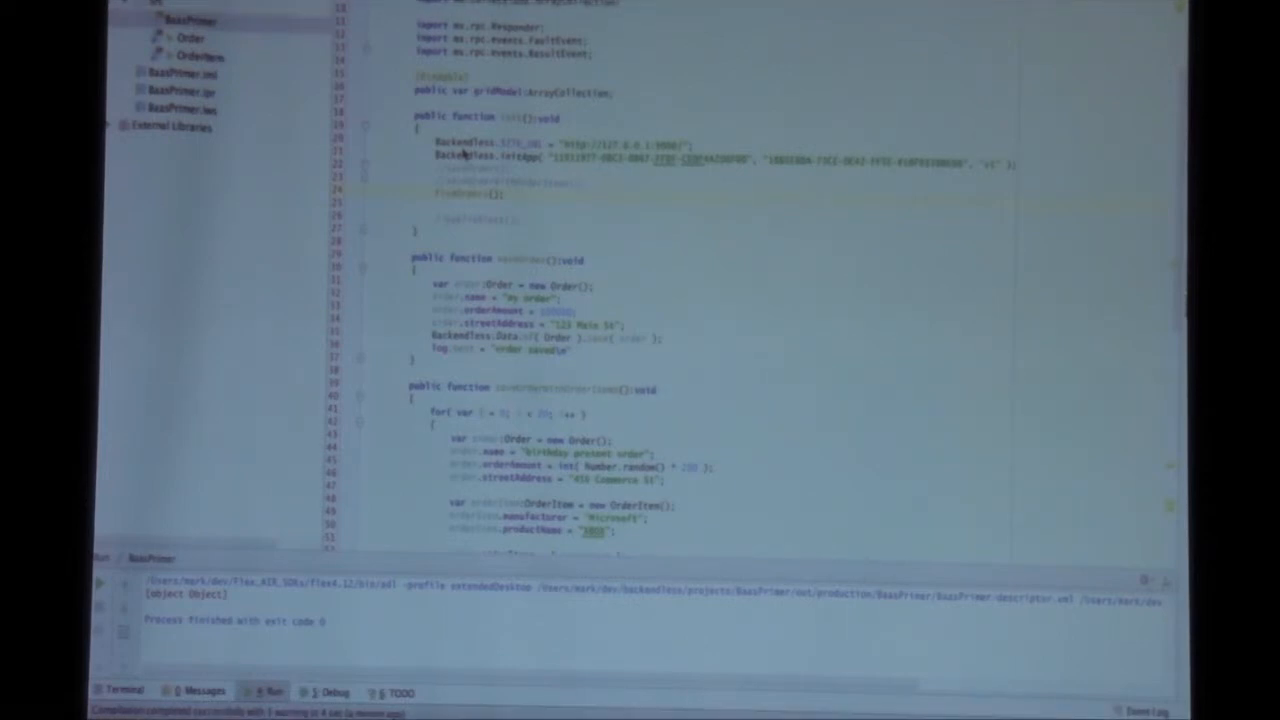
Switch to Chrome's Backendless code generator, enable the Sample chat option and download the iOS project.
{"action": "key", "text": "cmd+tab"}
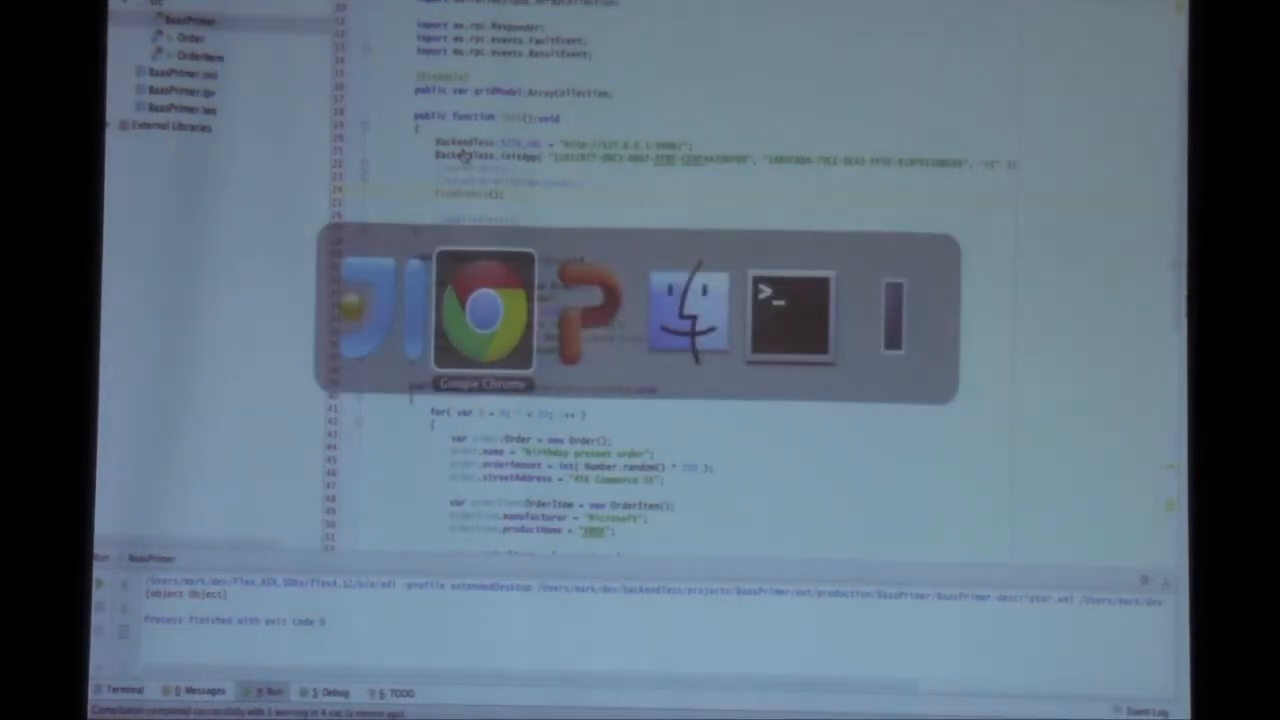
{"action": "left_click", "coordinate": [484, 310]}
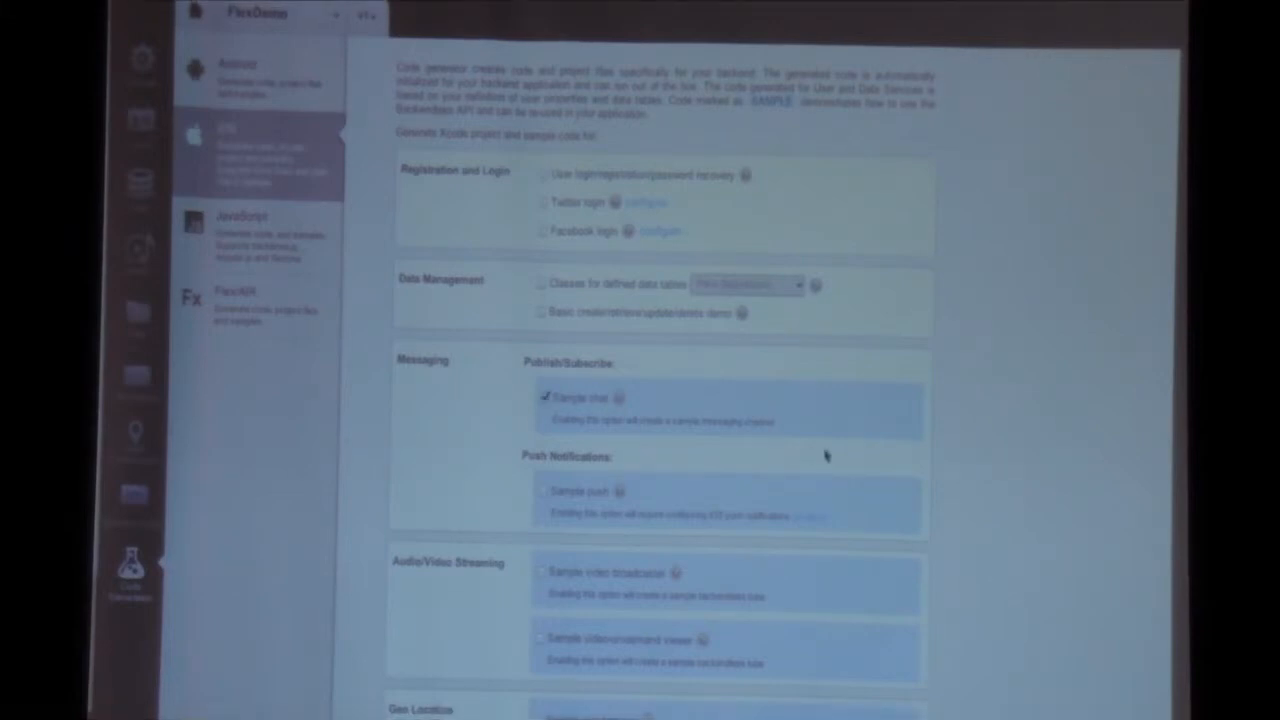
{"action": "scroll", "scroll_direction": "down", "scroll_amount": 3}
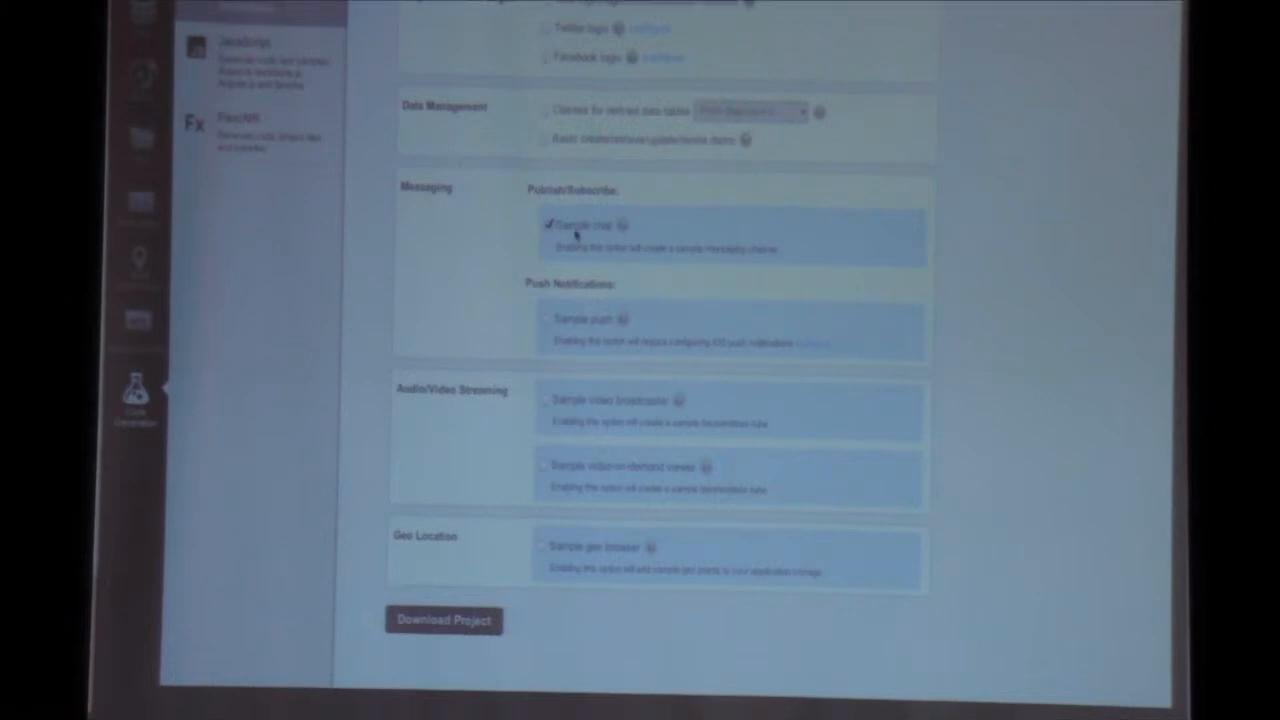
{"action": "mouse_move", "coordinate": [444, 584]}
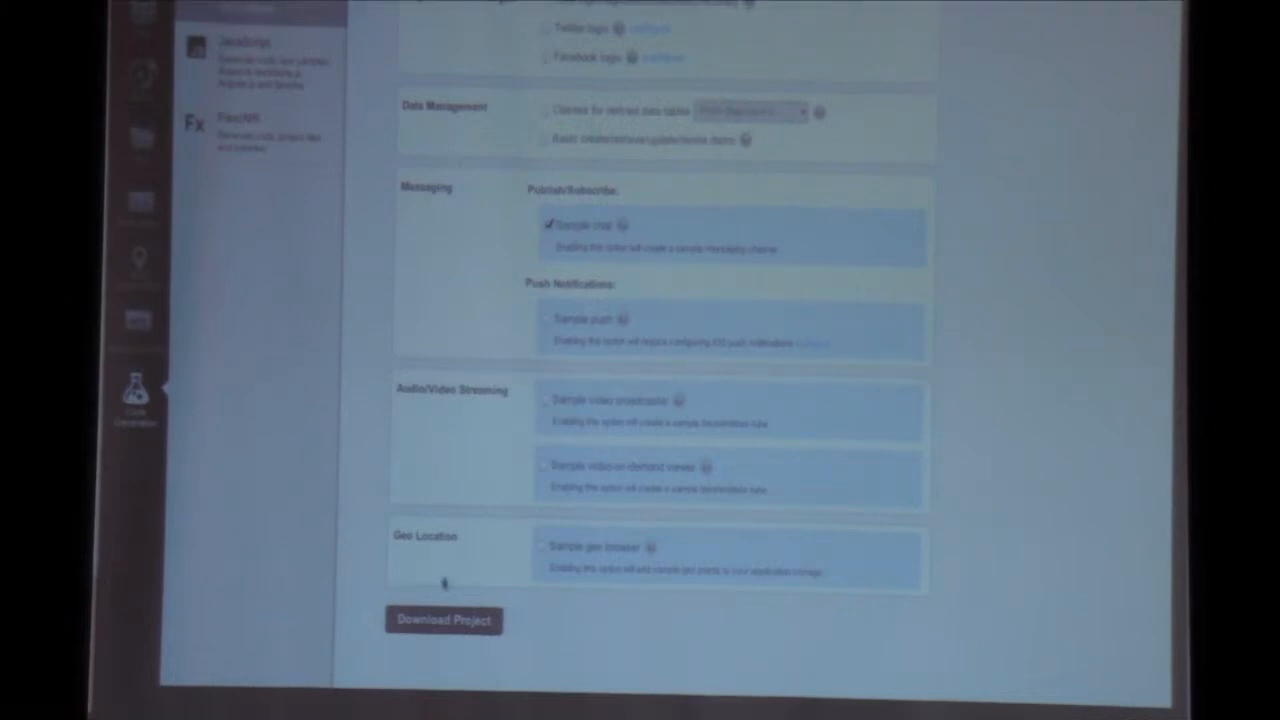
{"action": "left_click", "coordinate": [444, 620]}
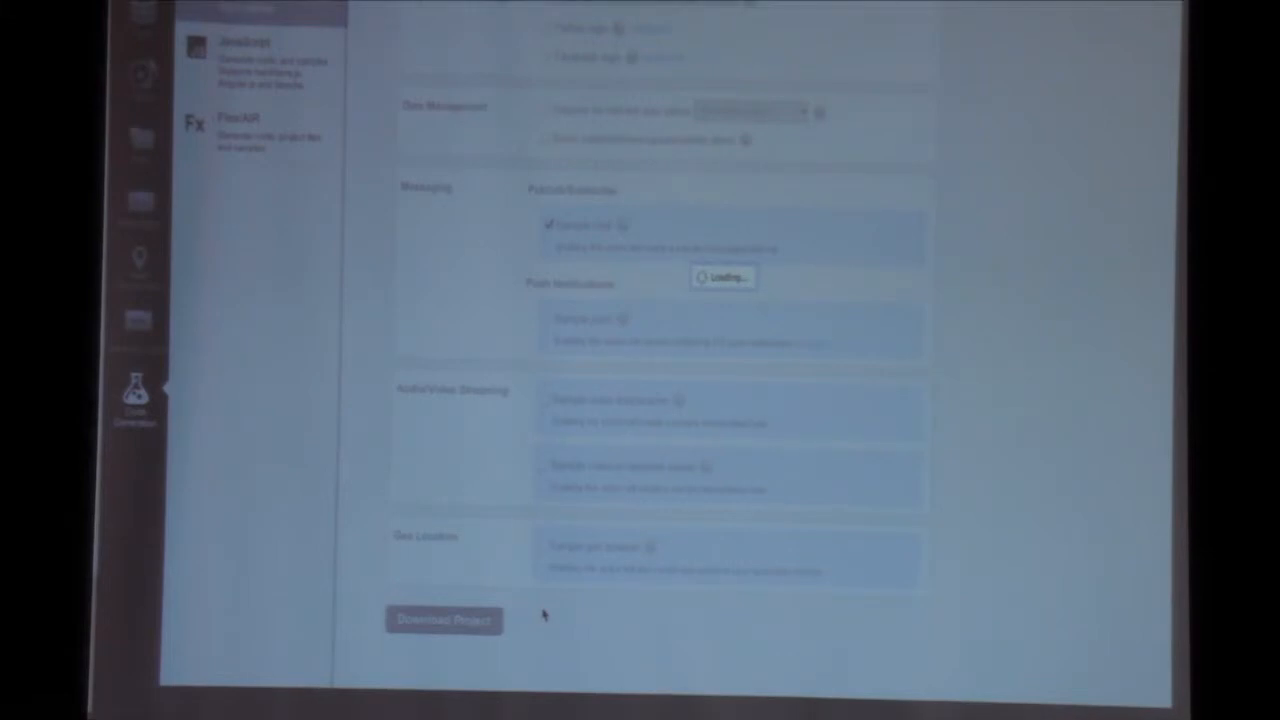
{"action": "left_click", "coordinate": [444, 620]}
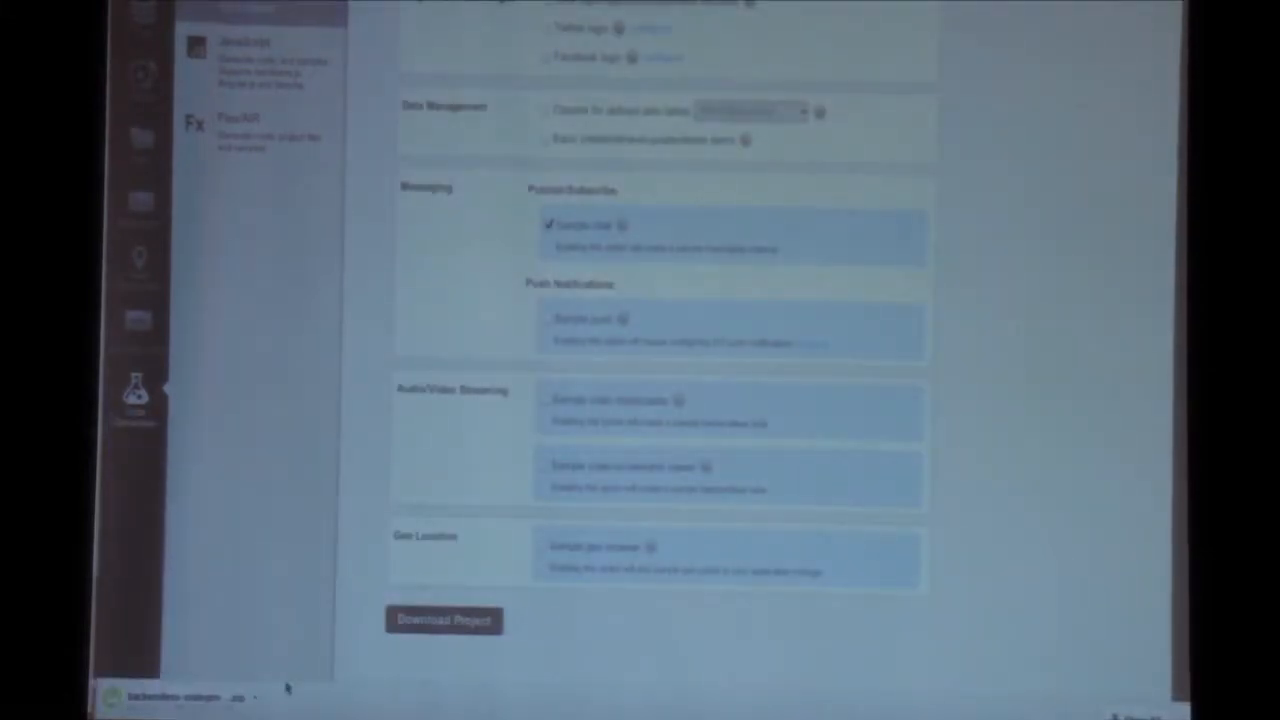
Open the downloaded chat sample project from the browser download bar so it launches in Xcode.
{"action": "left_click", "coordinate": [444, 620]}
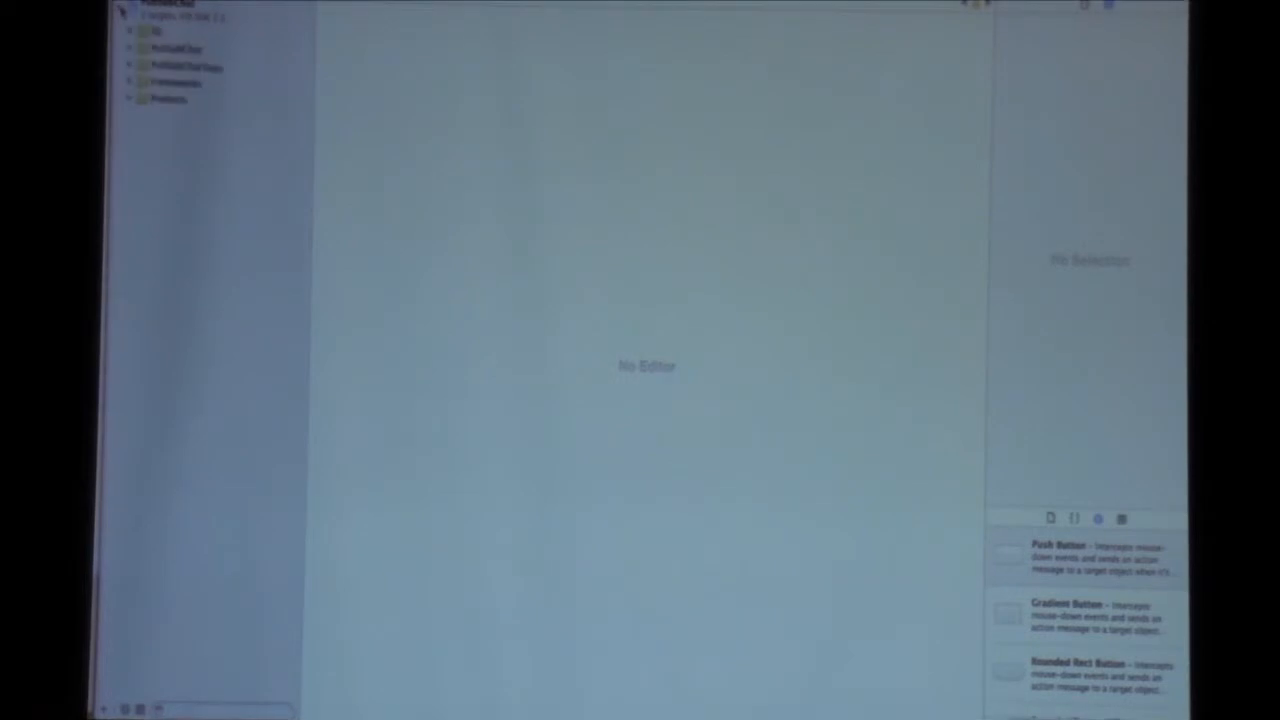
{"action": "left_click", "coordinate": [184, 152]}
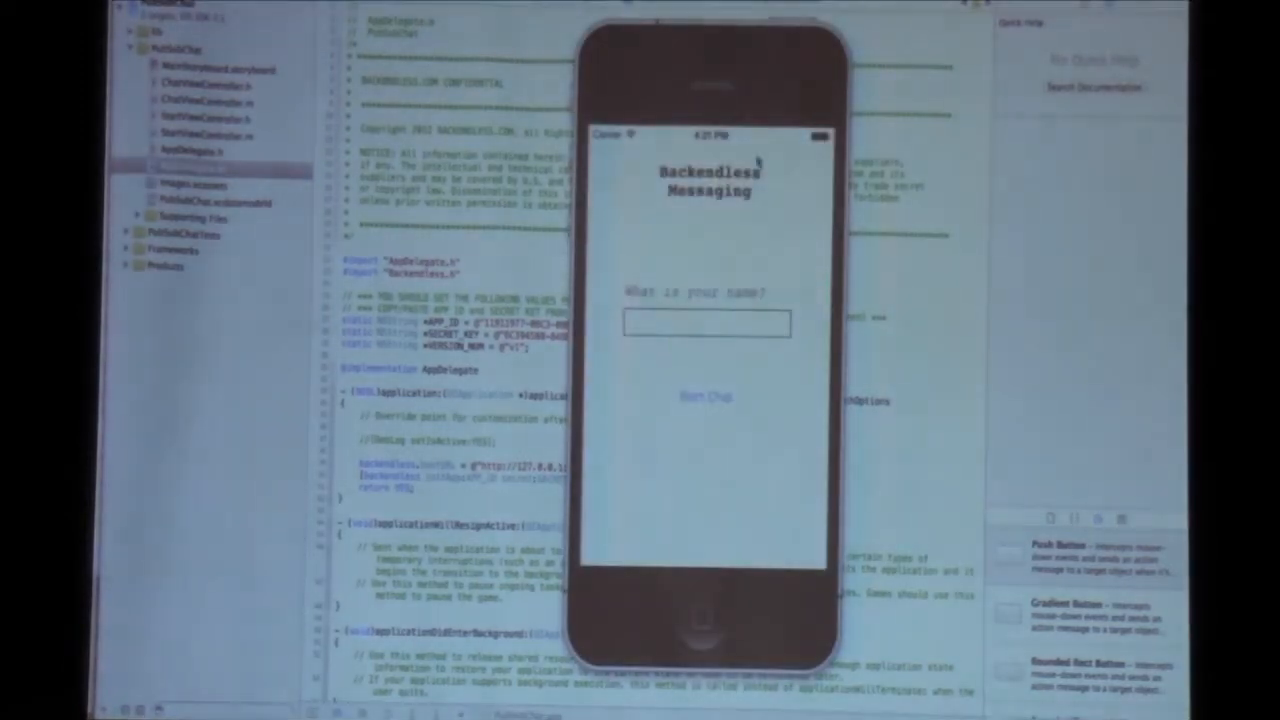
Enter the name 'mark' in the Backendless Messaging prompt and start the chat.
{"action": "left_click", "coordinate": [704, 322]}
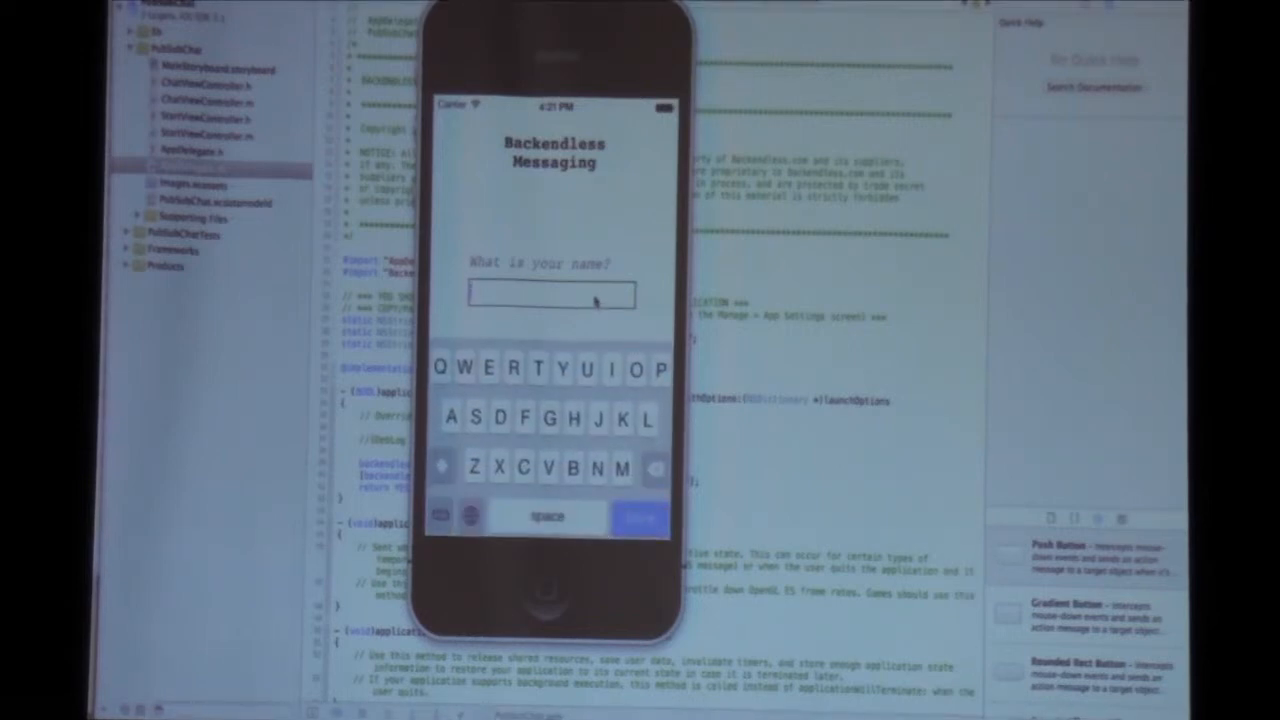
{"action": "type", "text": "mark"}
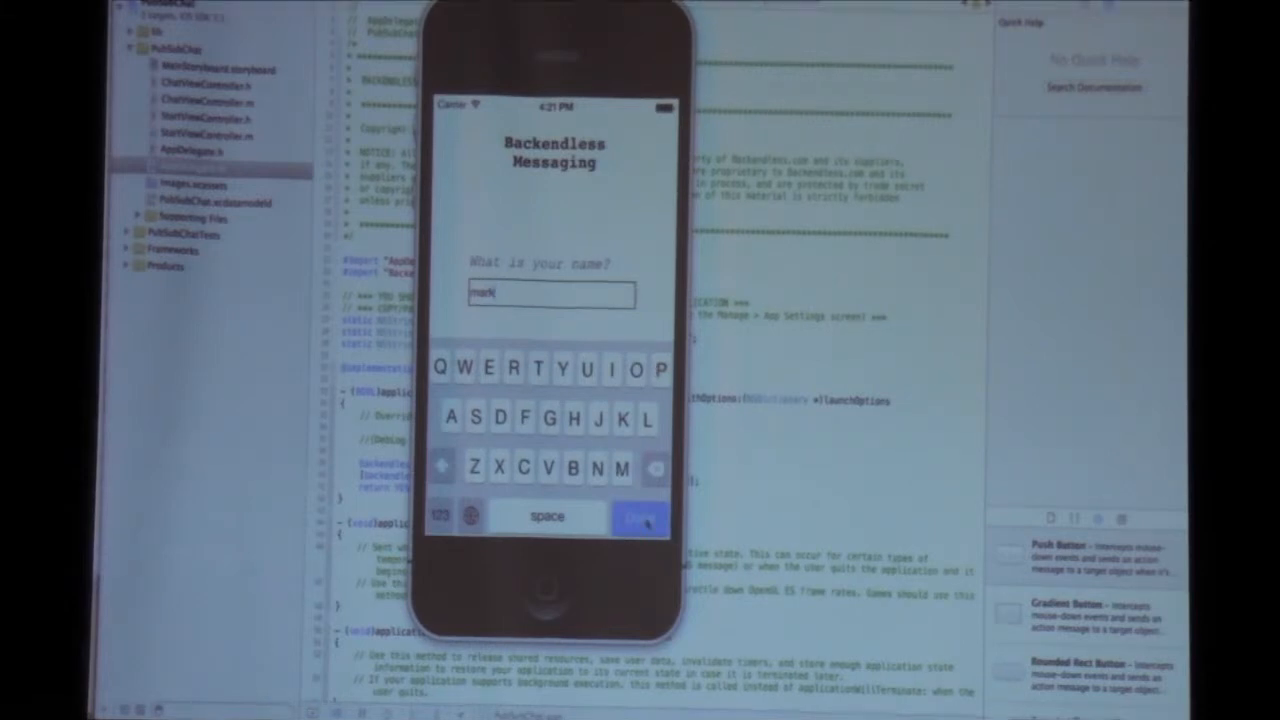
{"action": "left_click", "coordinate": [640, 516]}
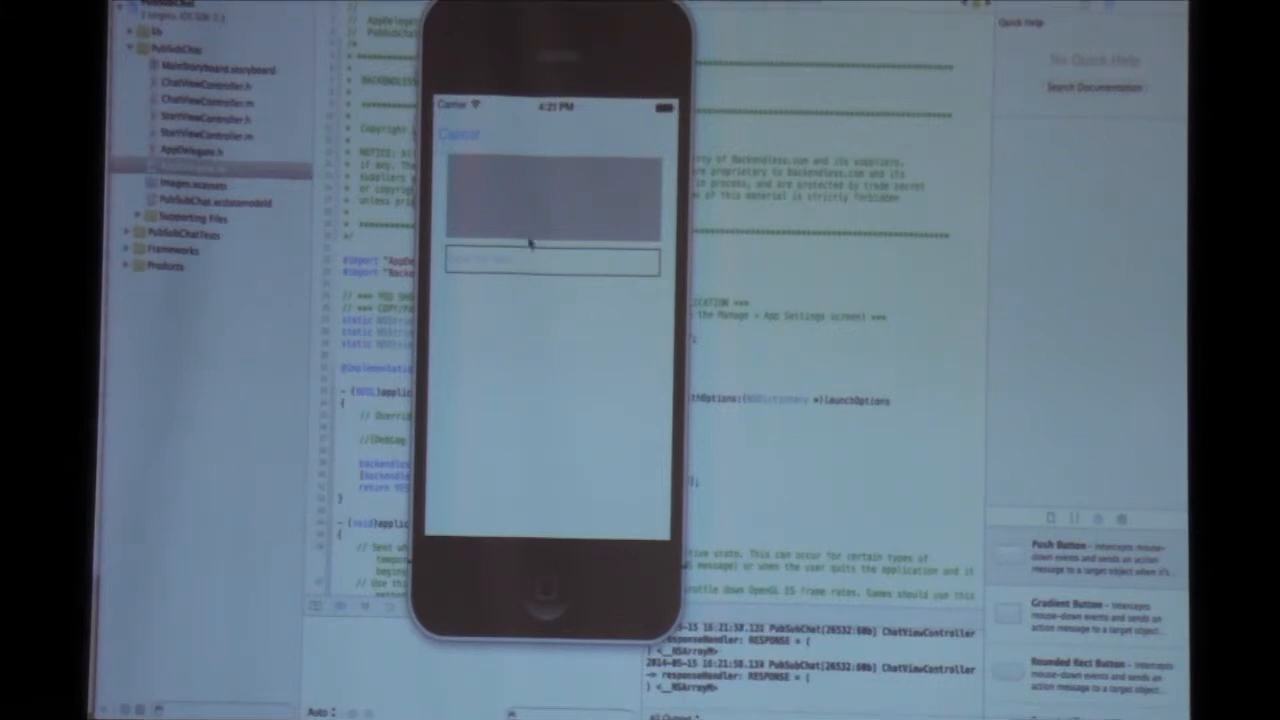
{"action": "left_click", "coordinate": [550, 260]}
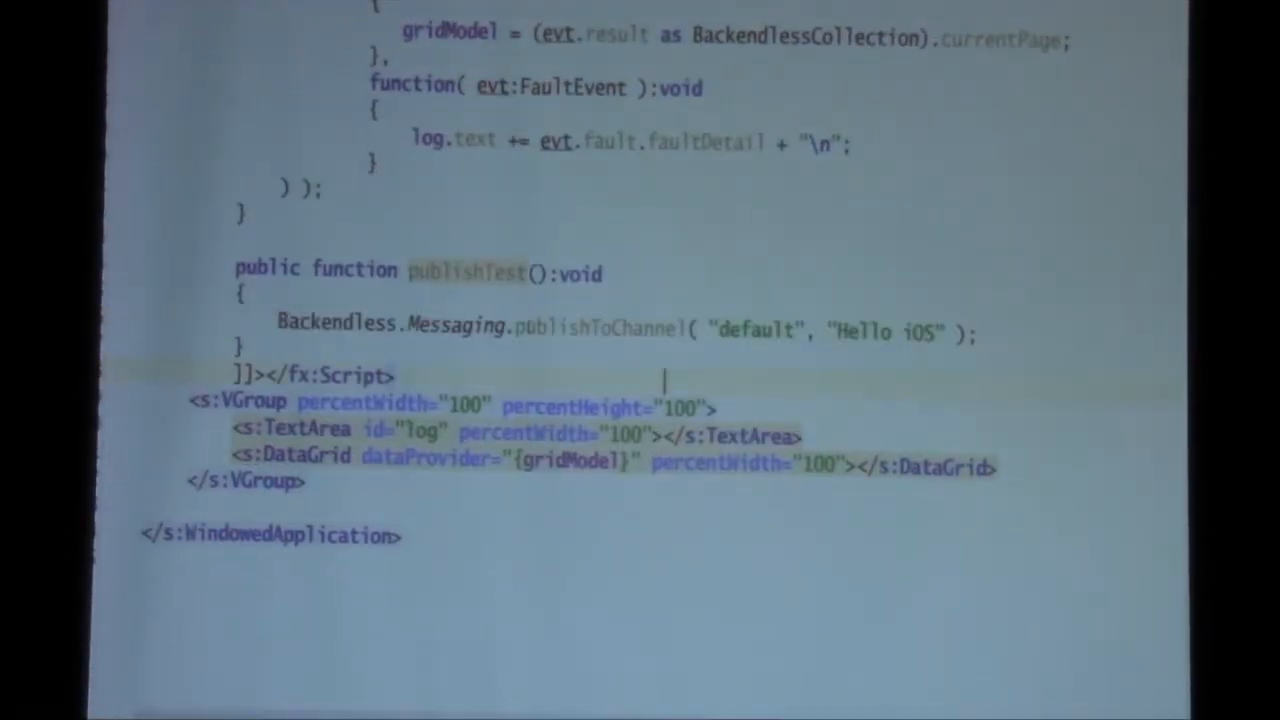
Highlight the publishTest function that publishes 'Hello iOS' to the default channel.
{"action": "double_click", "coordinate": [756, 332]}
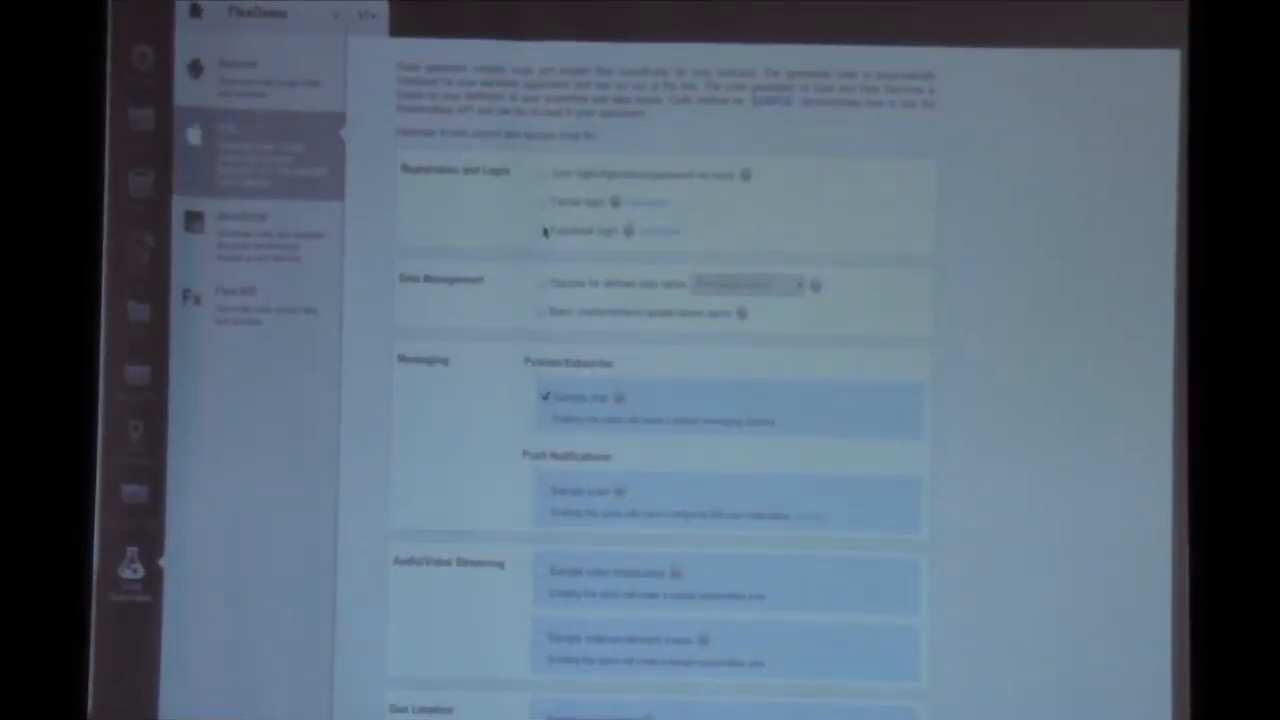
{"action": "mouse_move", "coordinate": [1000, 310]}
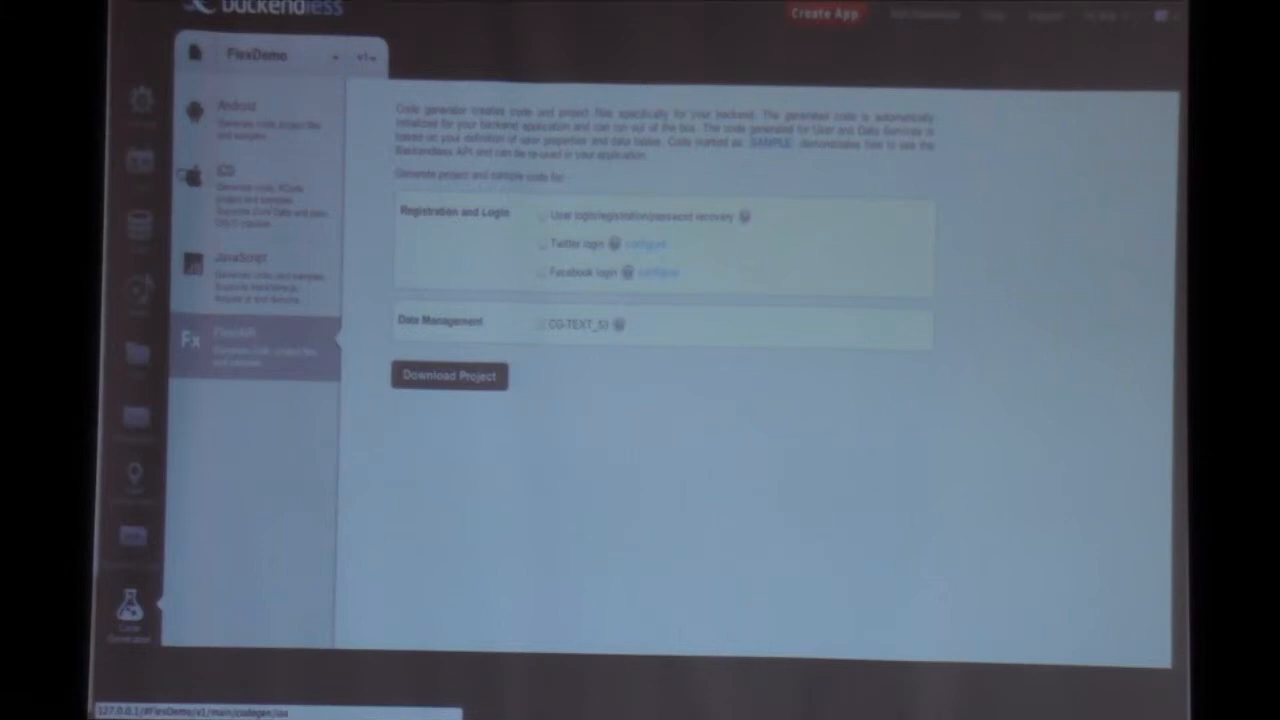
Open the Users section showing email, name and password user properties.
{"action": "left_click", "coordinate": [140, 160]}
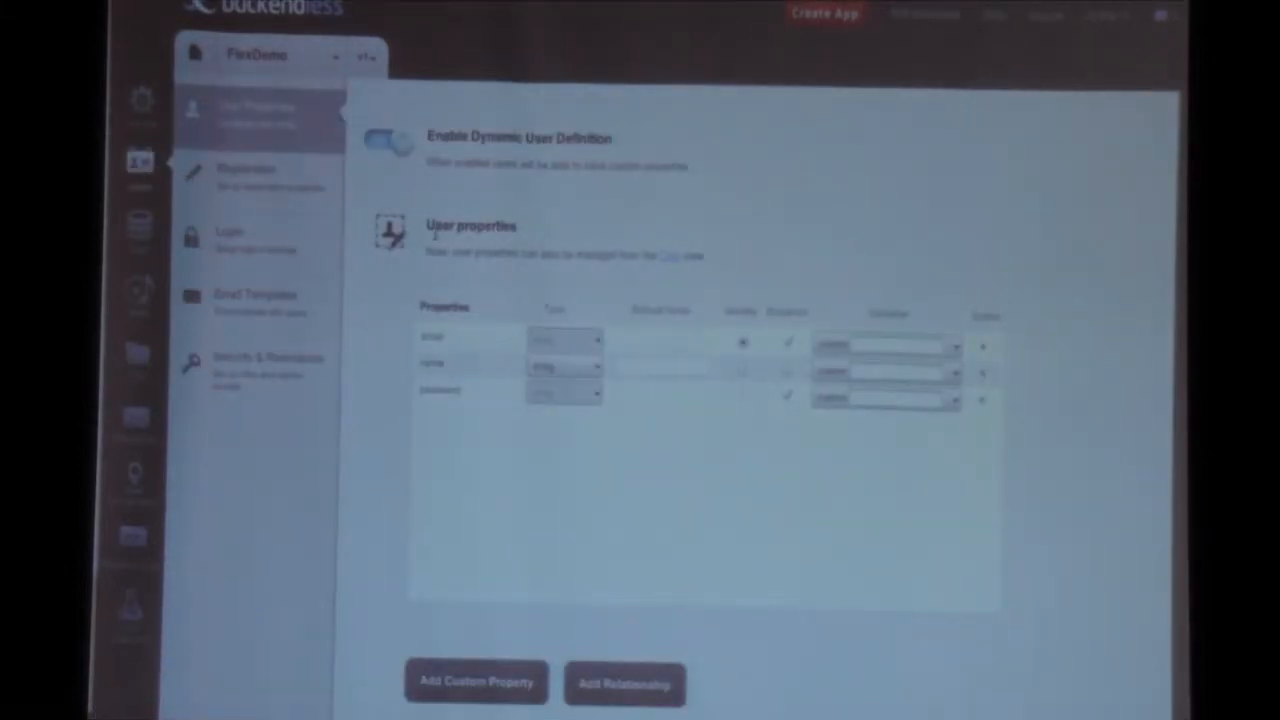
{"action": "mouse_move", "coordinate": [670, 284]}
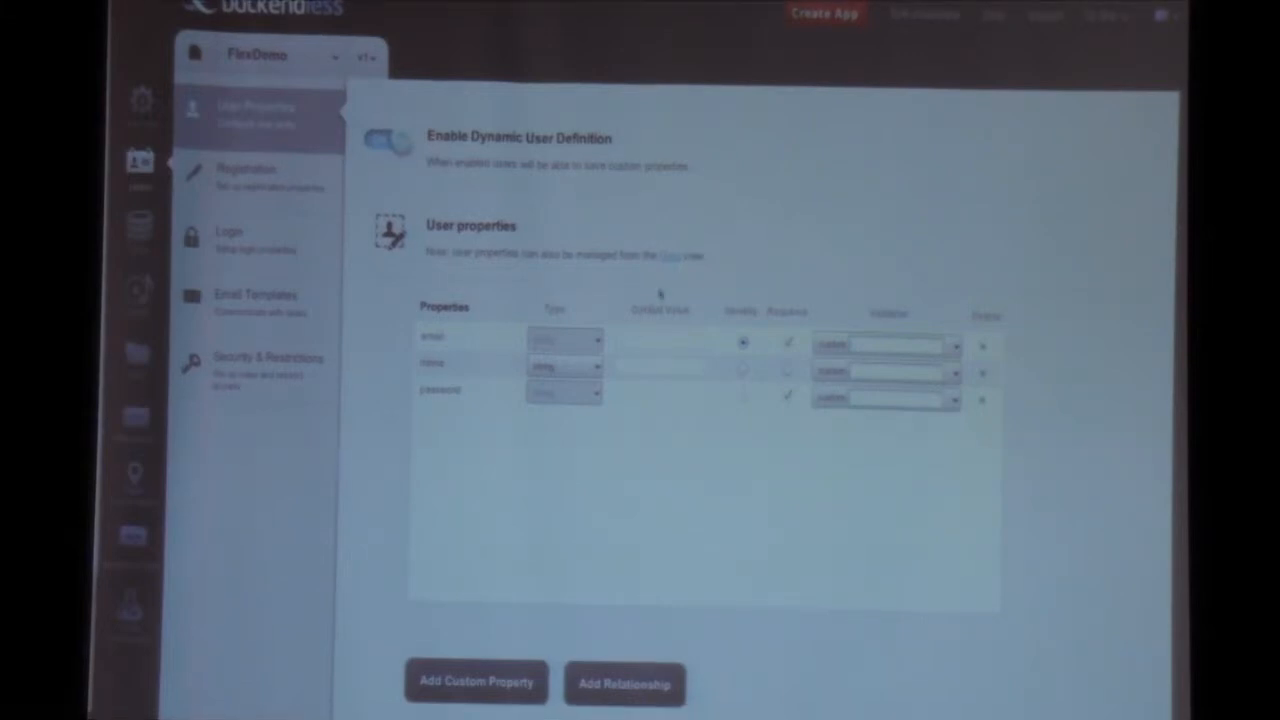
Add a custom user property 'age' with type INT.
{"action": "left_click", "coordinate": [476, 682]}
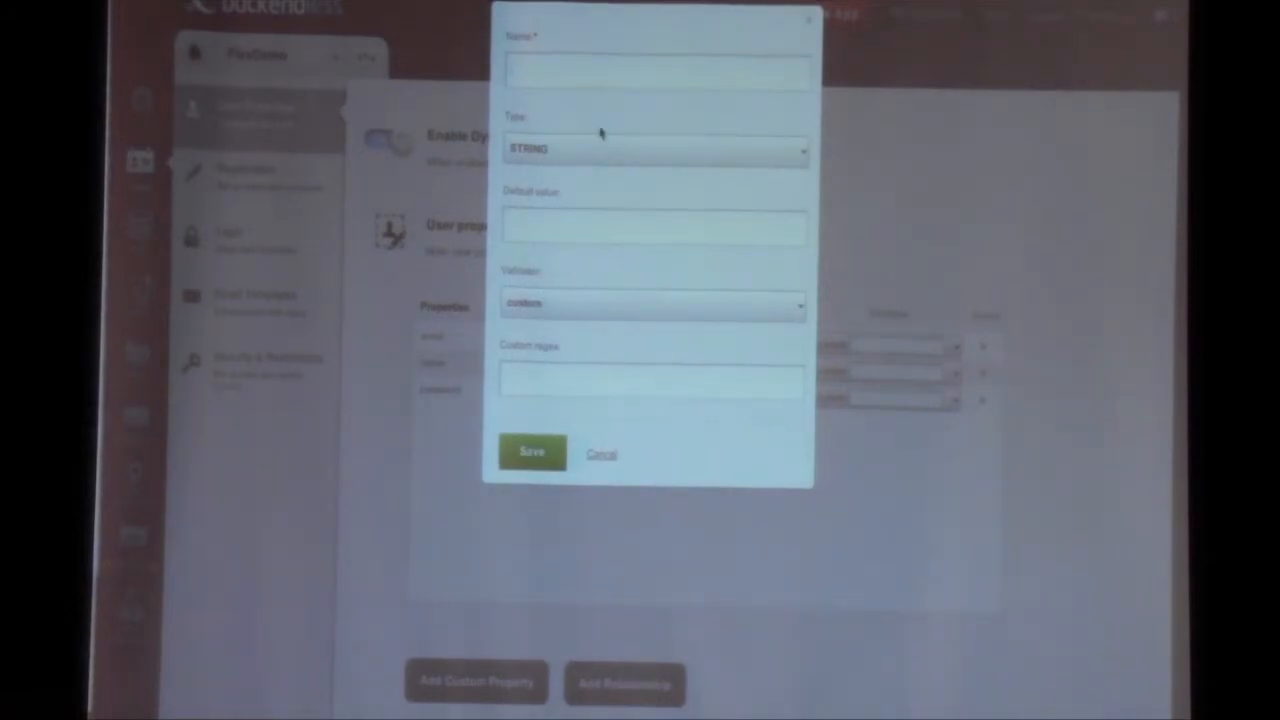
{"action": "left_click", "coordinate": [656, 150]}
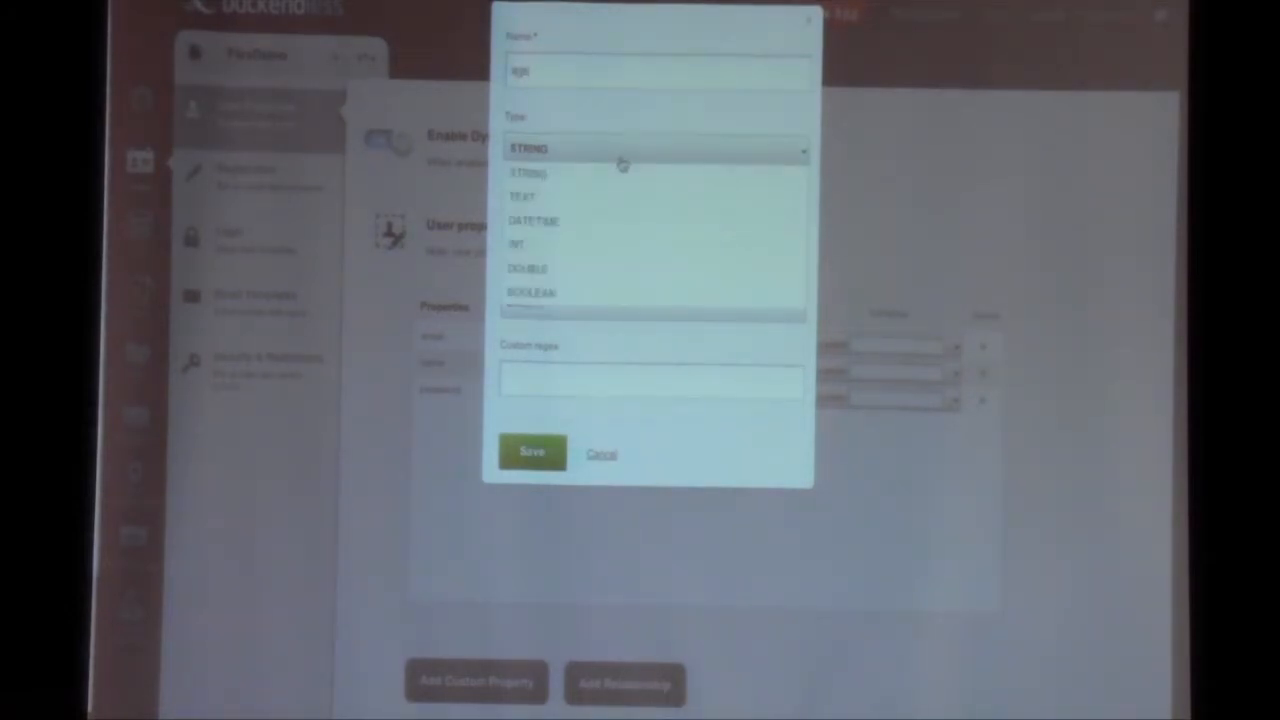
{"action": "left_click", "coordinate": [516, 244]}
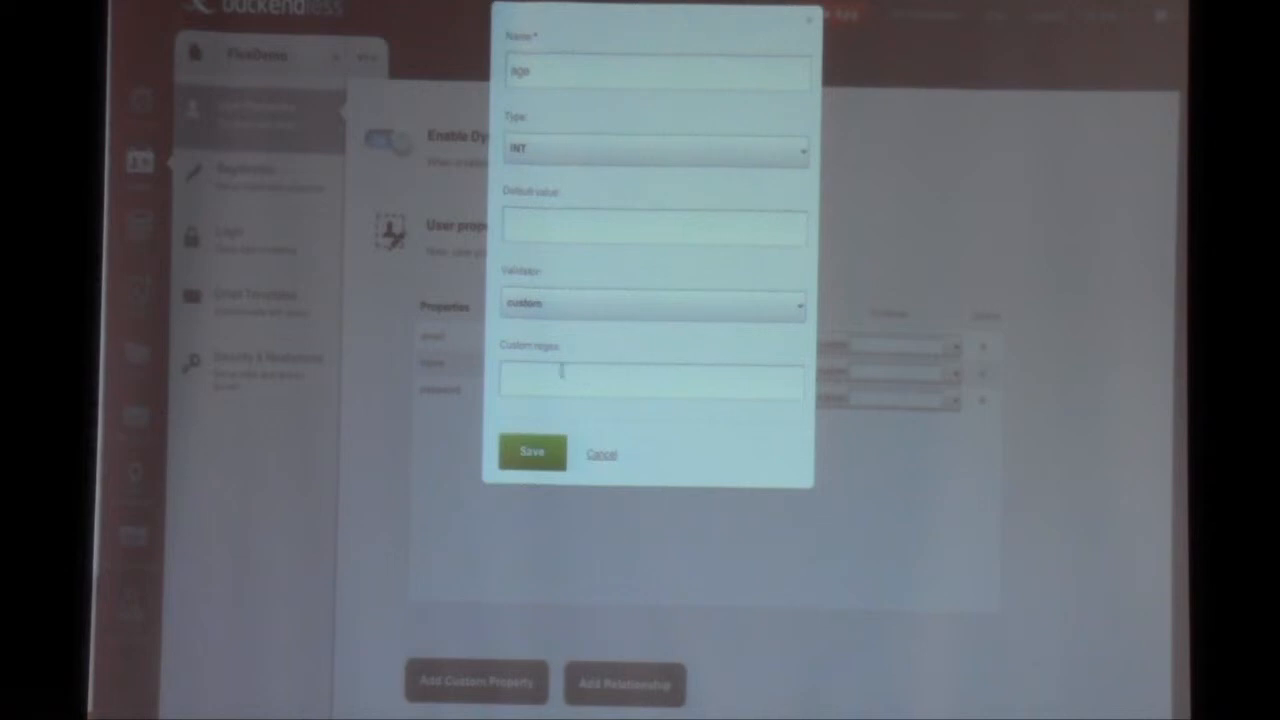
{"action": "left_click", "coordinate": [532, 452]}
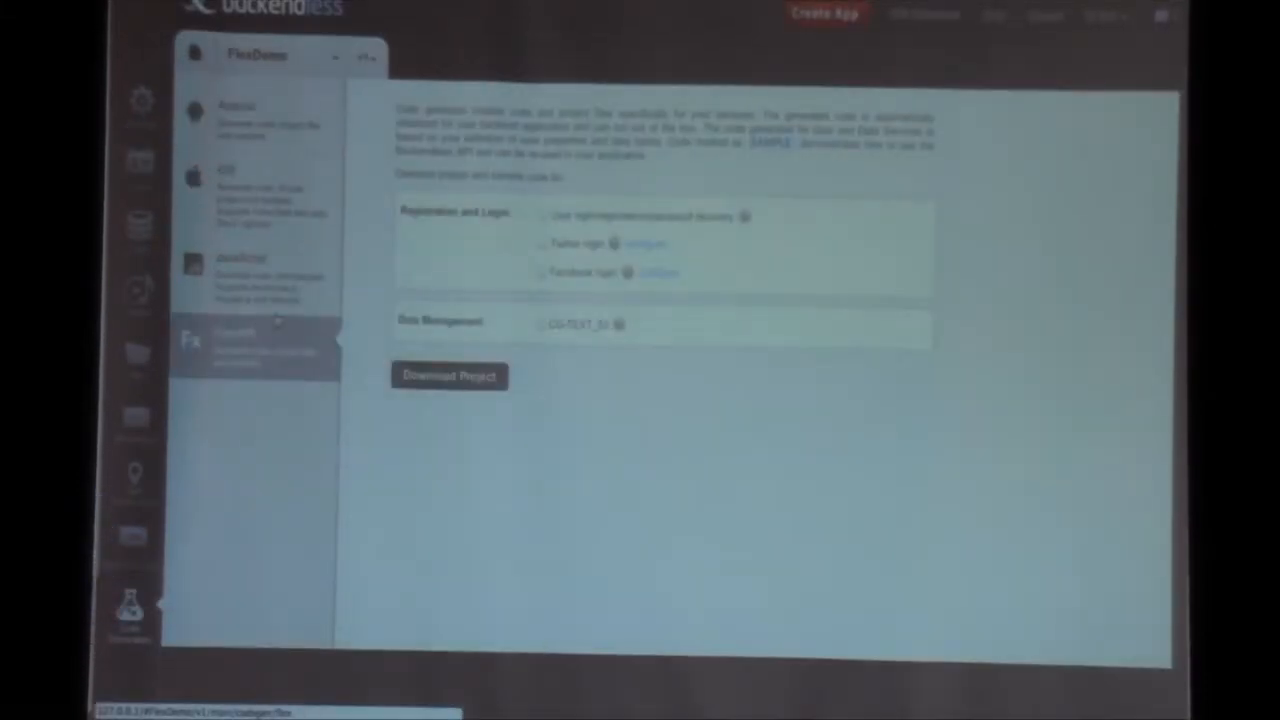
Include user registration/login code and download the generated Flex project.
{"action": "left_click", "coordinate": [544, 216]}
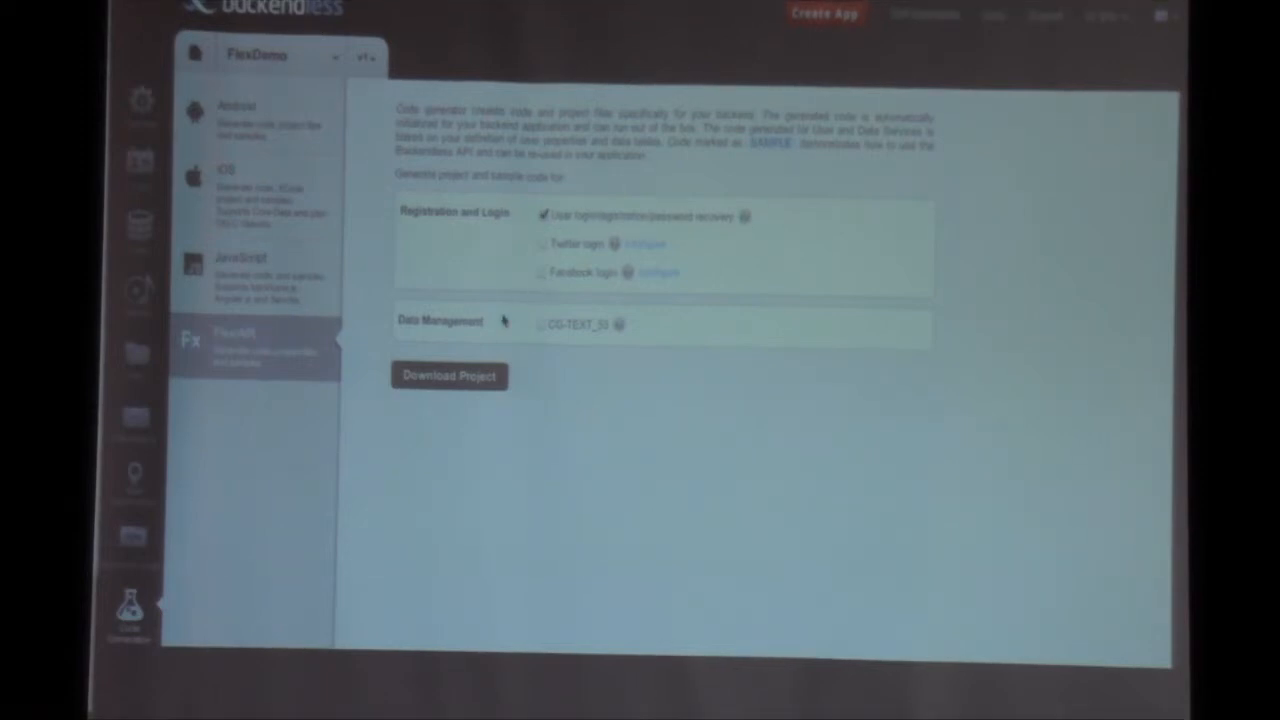
{"action": "mouse_move", "coordinate": [502, 348]}
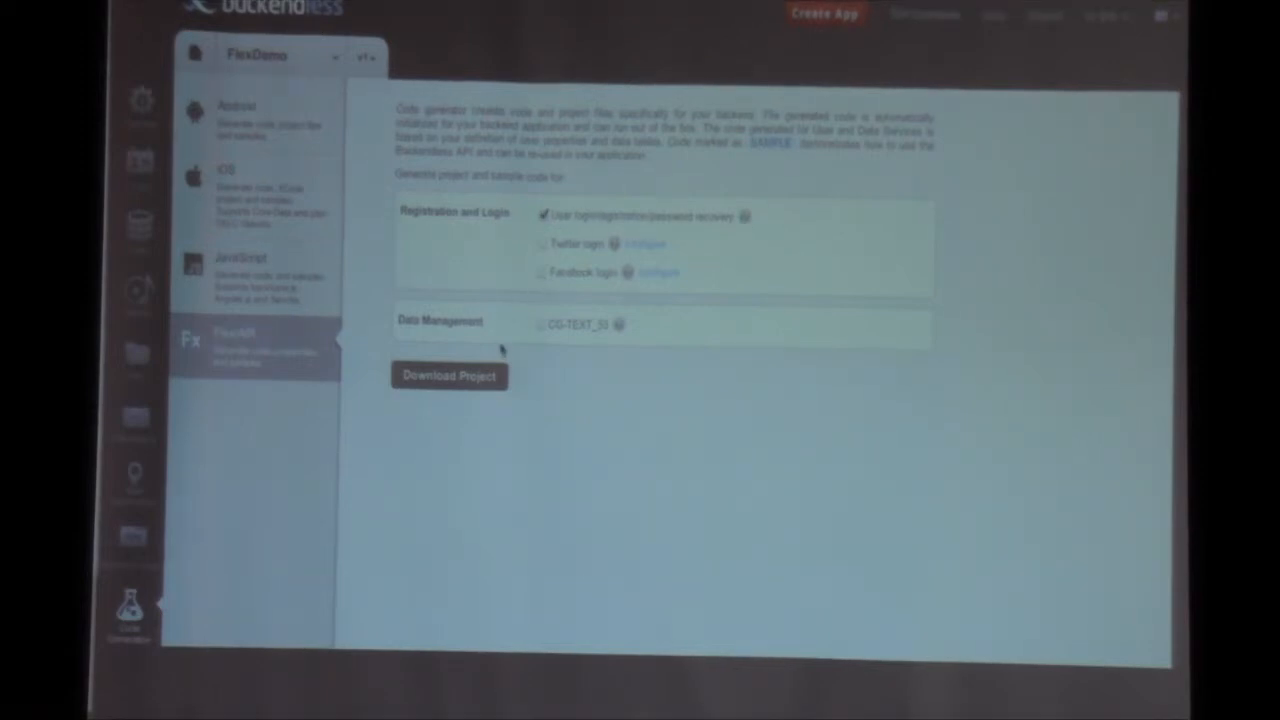
{"action": "left_click", "coordinate": [448, 376]}
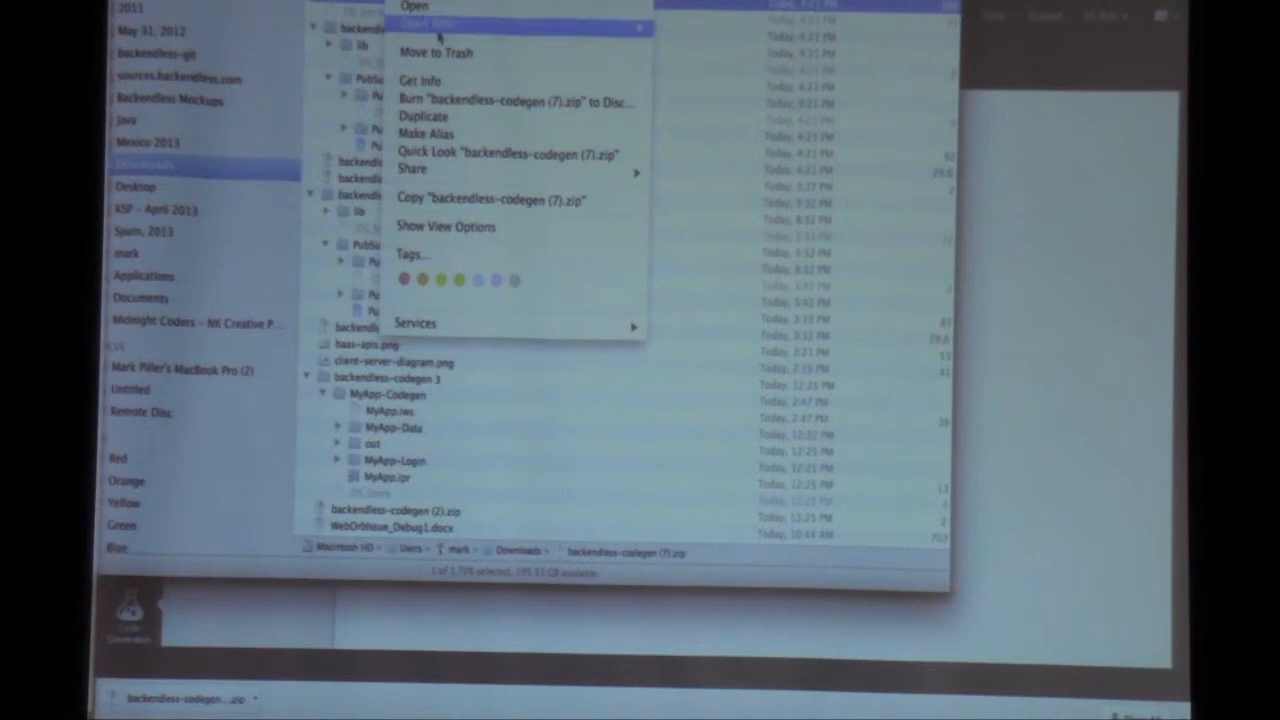
Open the downloaded backendless-codegen (7).zip archive from Downloads.
{"action": "left_click", "coordinate": [414, 6]}
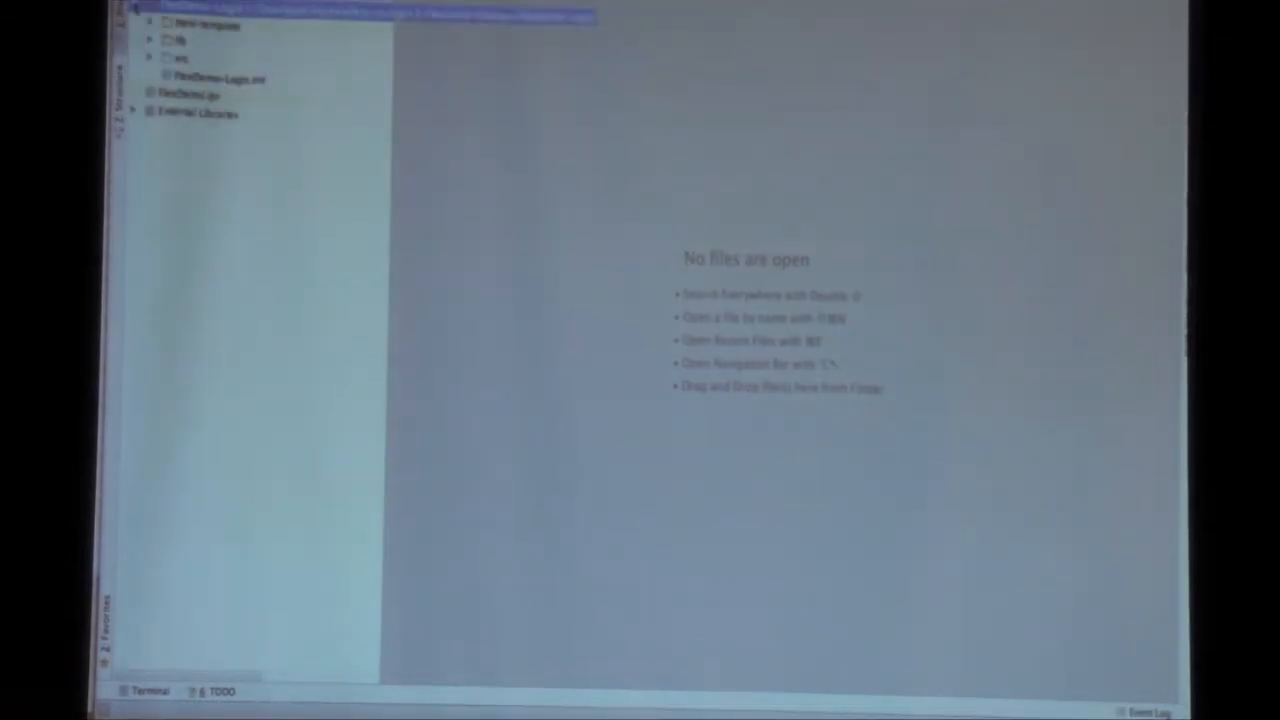
Expand the FlexDemo source folder and open its login screen file.
{"action": "left_click", "coordinate": [170, 58]}
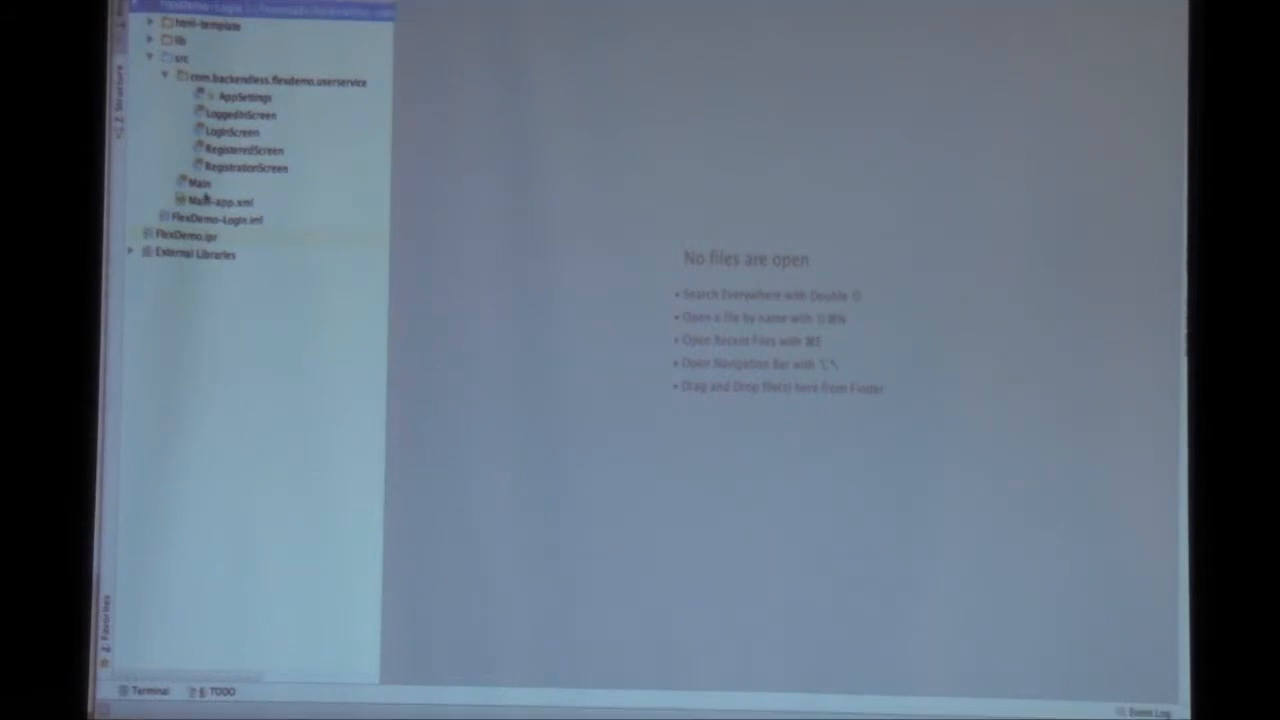
{"action": "double_click", "coordinate": [198, 184]}
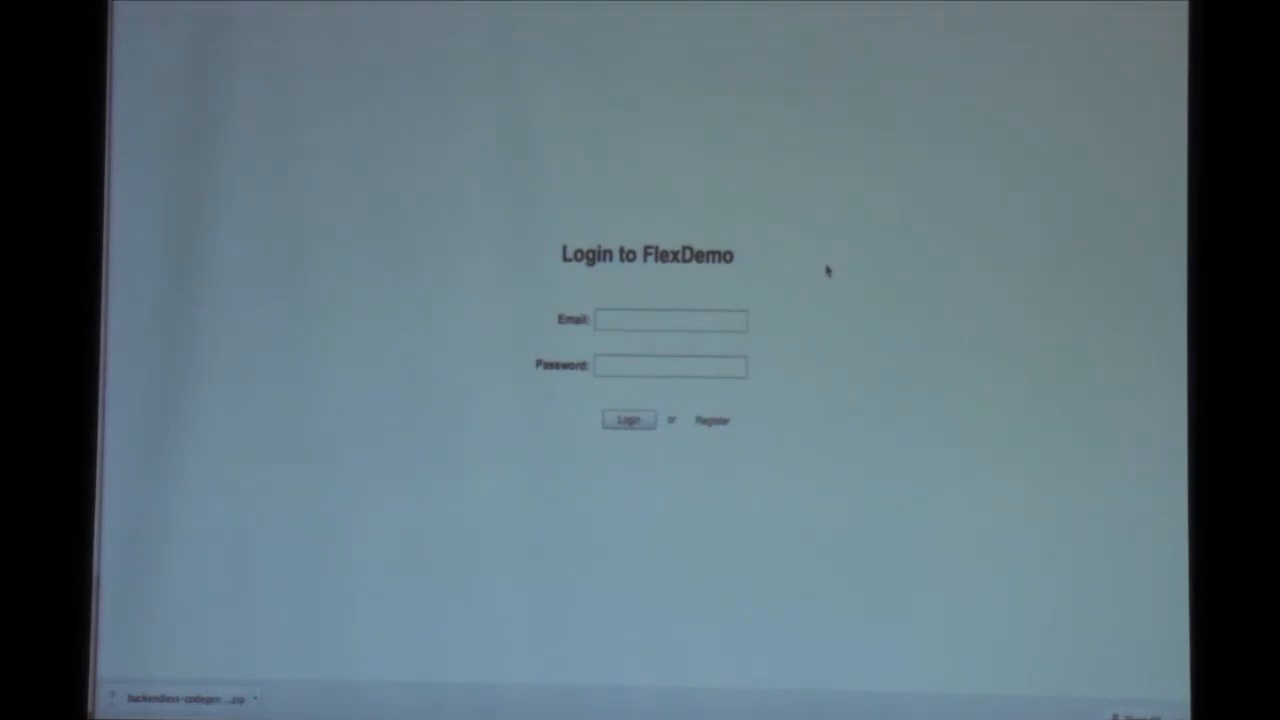
Go to the registration form and fill in the new user's details.
{"action": "left_click", "coordinate": [712, 420]}
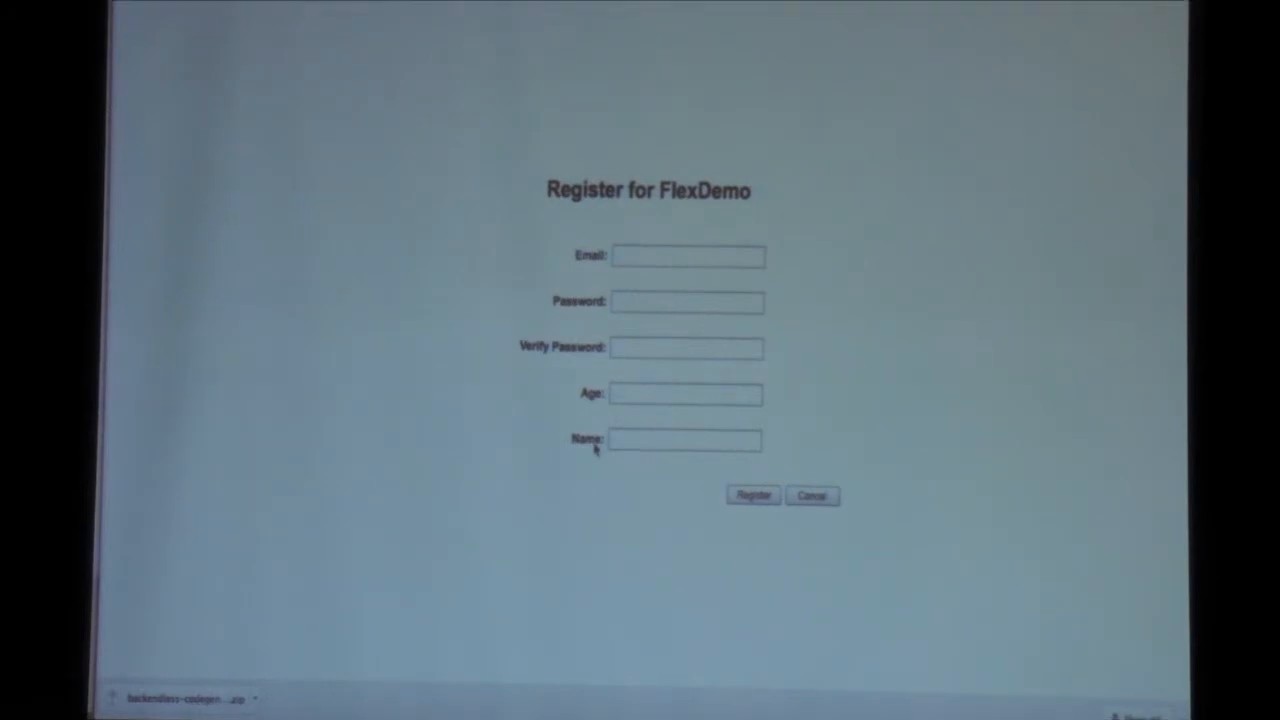
{"action": "left_click", "coordinate": [688, 256]}
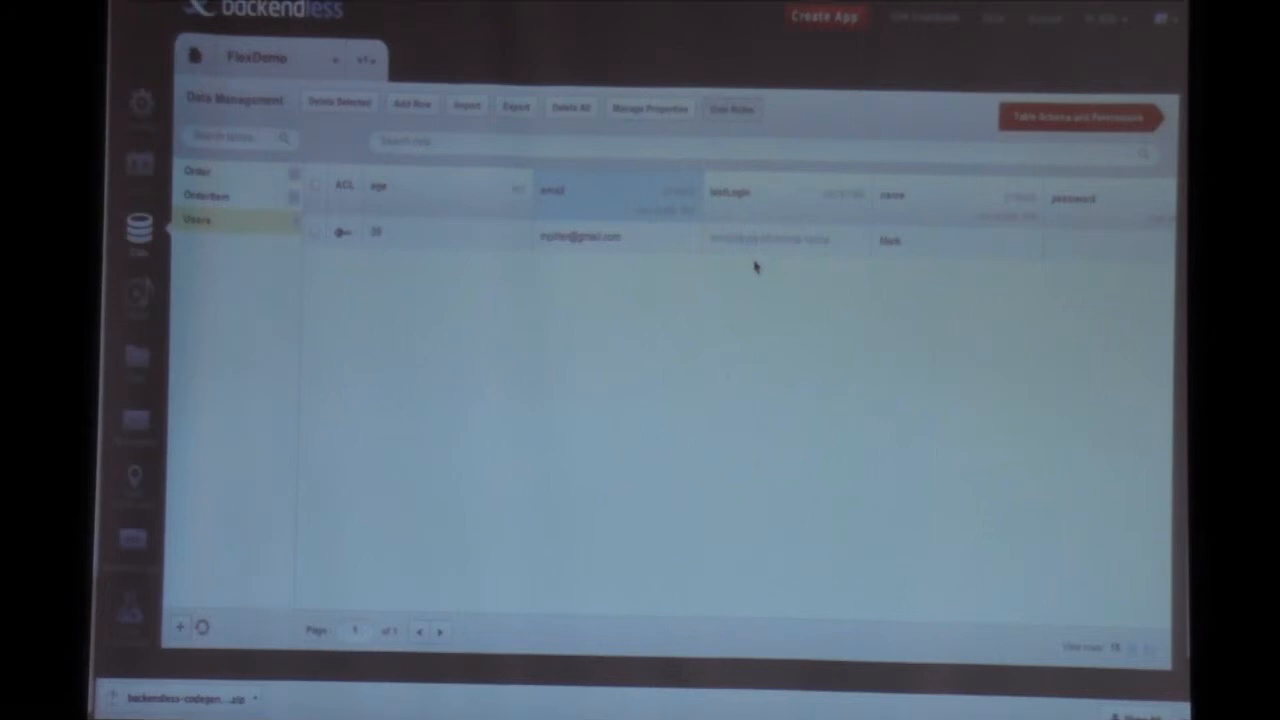
Scroll the Users data table to reveal the new user's columns.
{"action": "scroll", "scroll_direction": "right", "scroll_amount": 3}
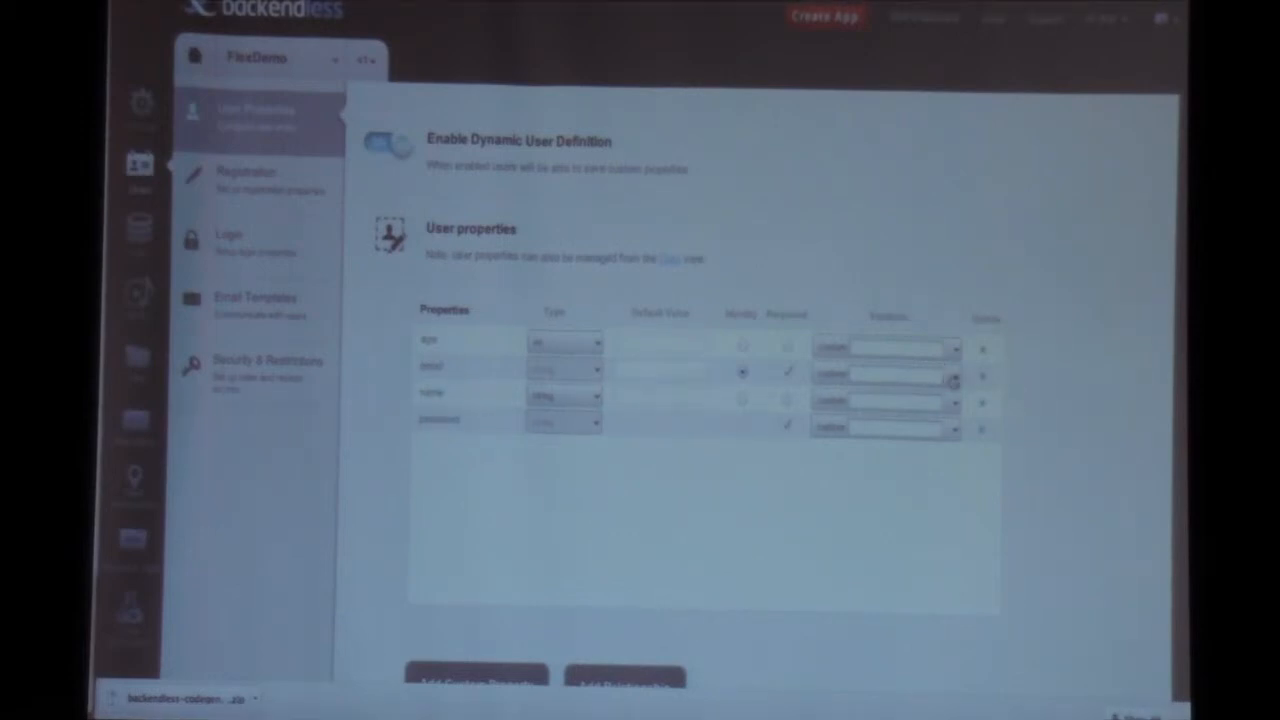
Review the user properties table listing age, email, name and password.
{"action": "left_click", "coordinate": [952, 376]}
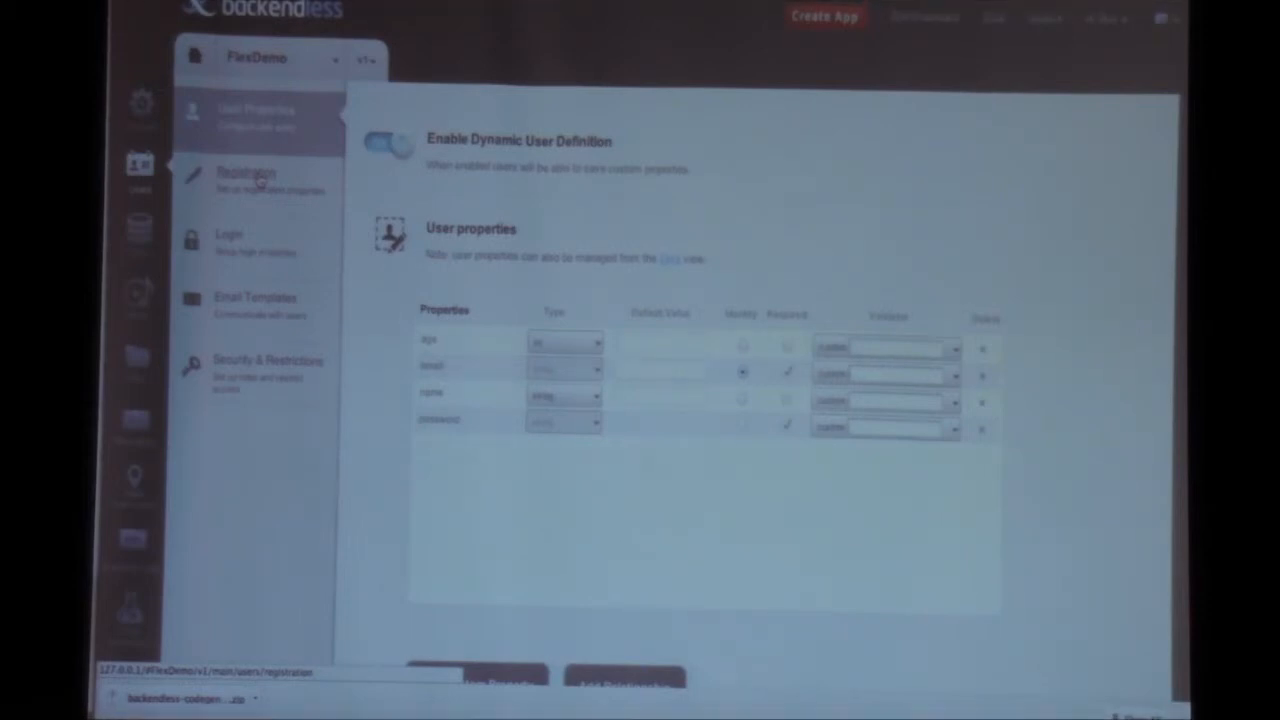
View the Registration settings with email confirmation and callback options.
{"action": "left_click", "coordinate": [248, 180]}
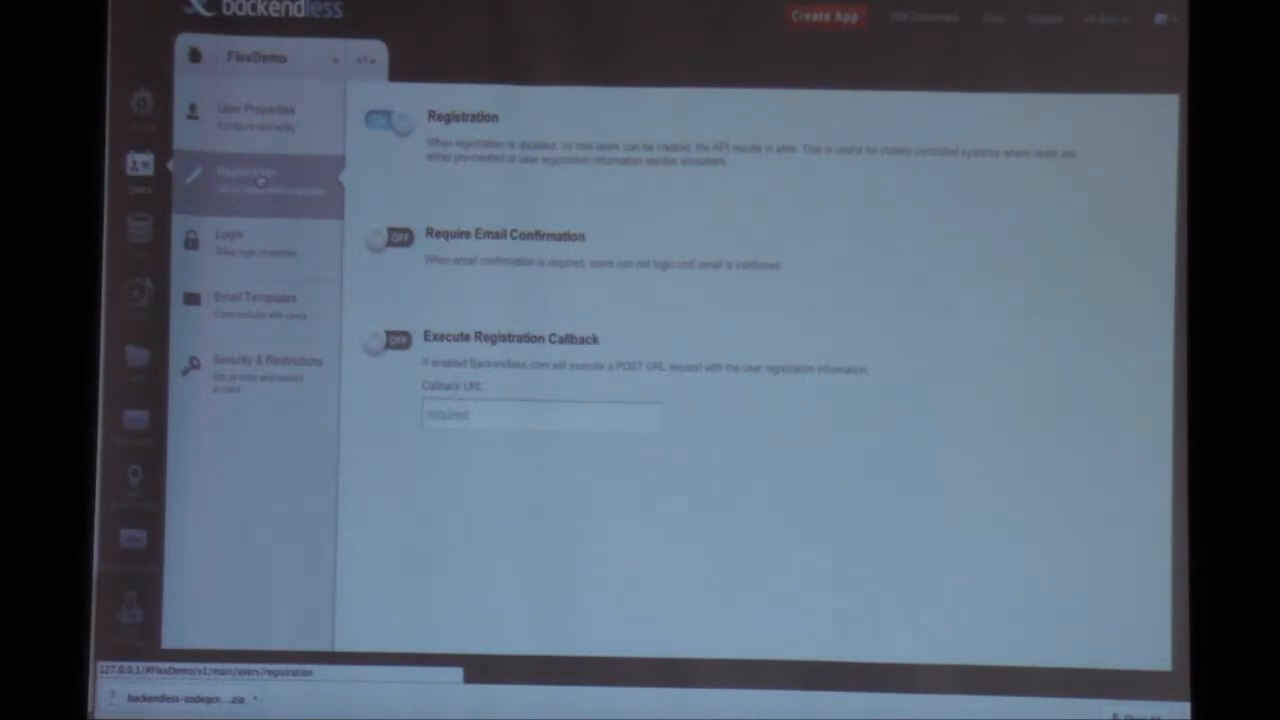
{"action": "right_click", "coordinate": [376, 242]}
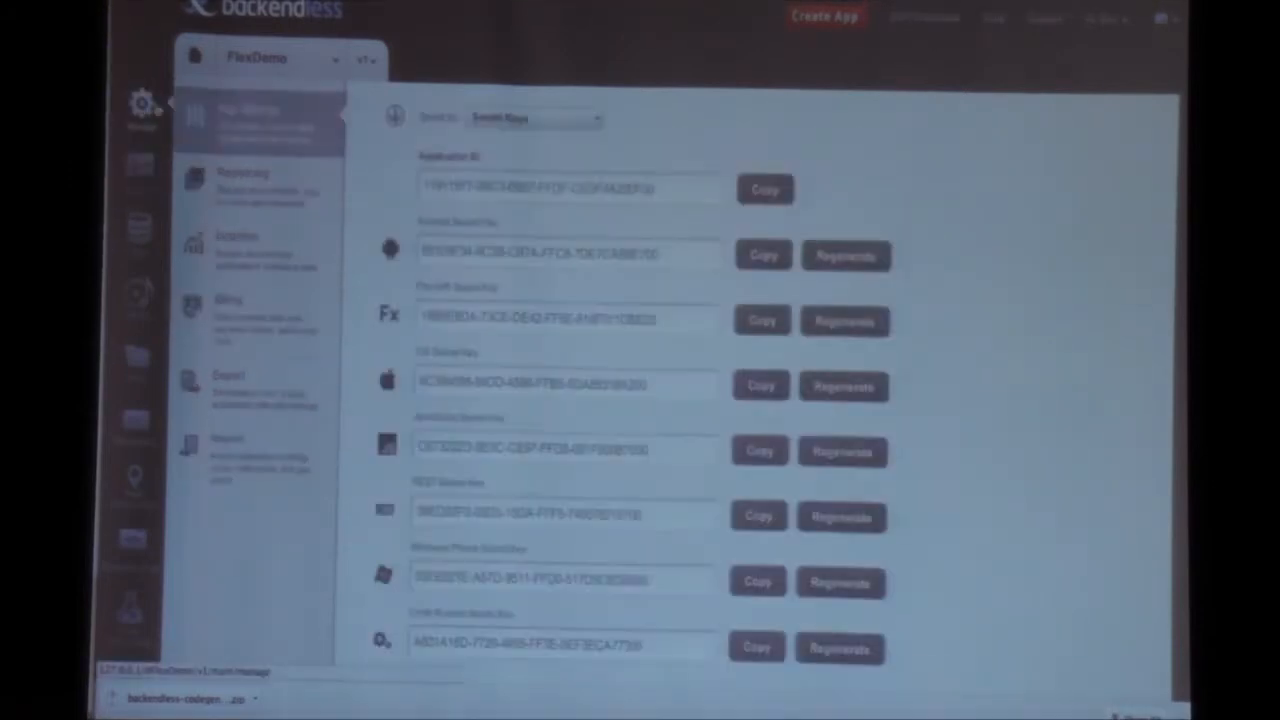
Select Email Settings from the app settings 'Scroll to' list.
{"action": "left_click", "coordinate": [536, 116]}
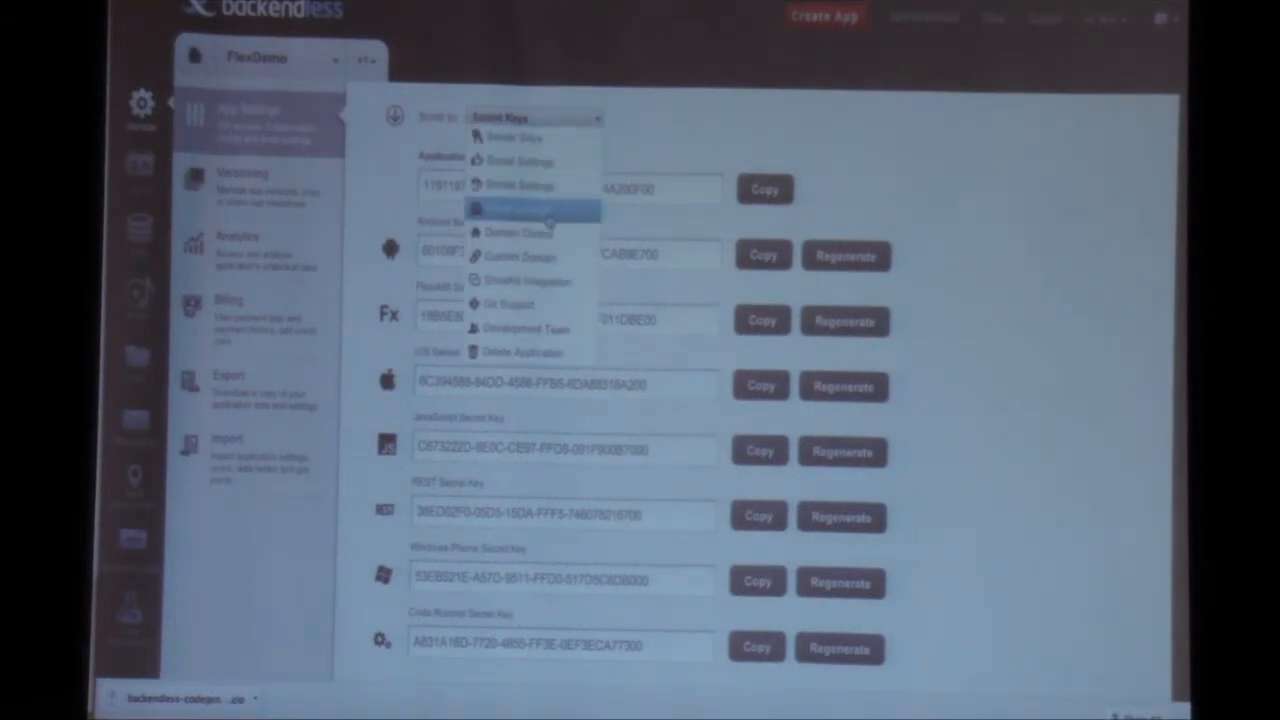
{"action": "left_click", "coordinate": [520, 160]}
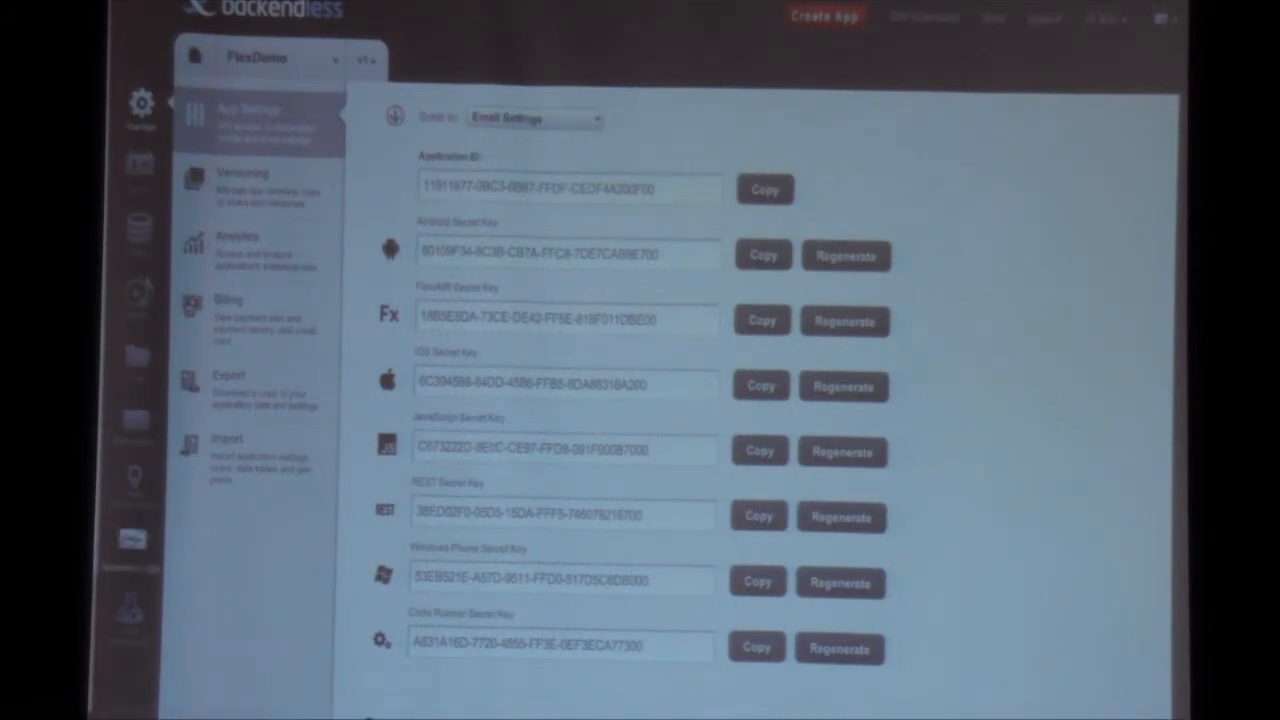
Show the Business Logic service event handlers for Users.
{"action": "left_click", "coordinate": [132, 540]}
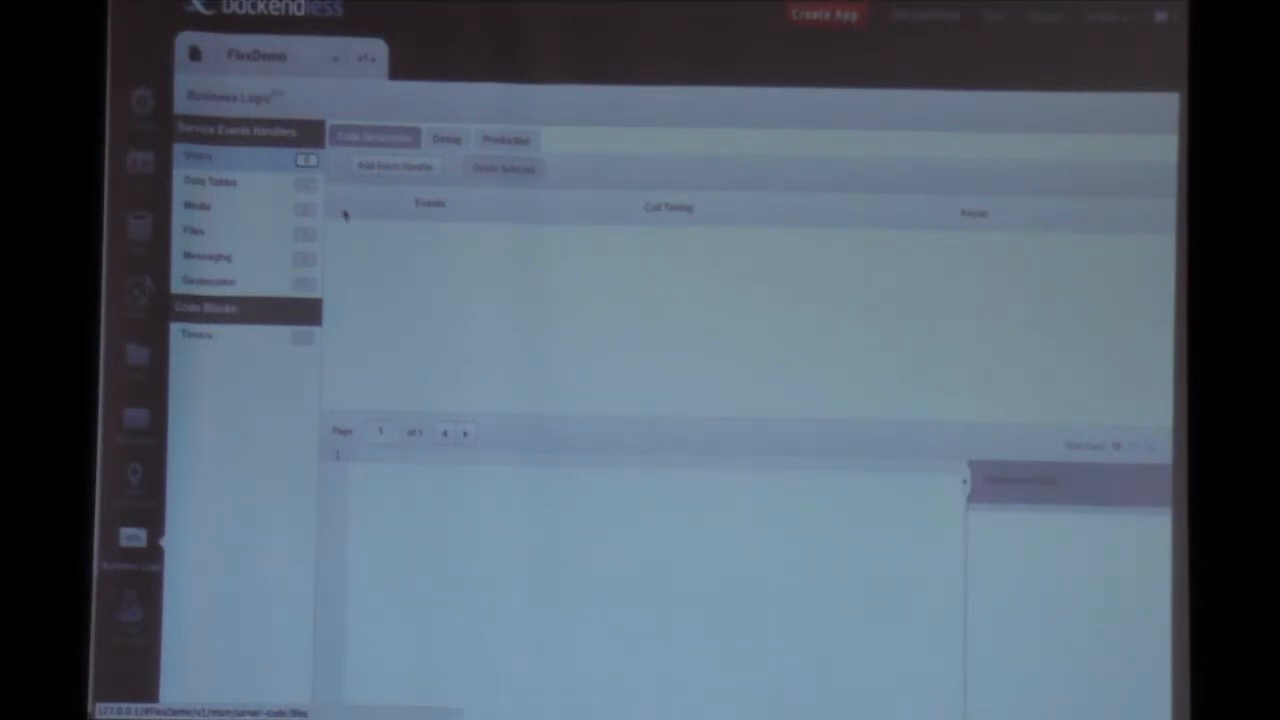
Add and save a Data Tables event handler: Remove event, Order context, Before timing.
{"action": "left_click", "coordinate": [210, 182]}
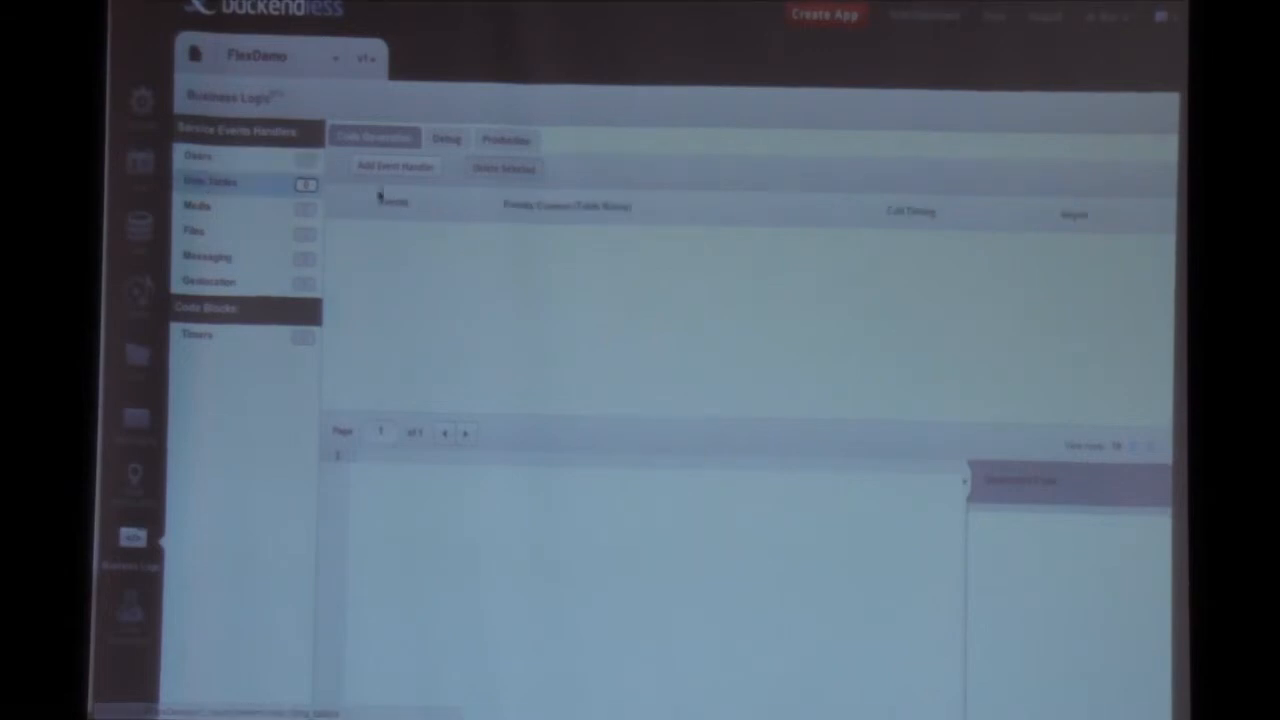
{"action": "left_click", "coordinate": [394, 166]}
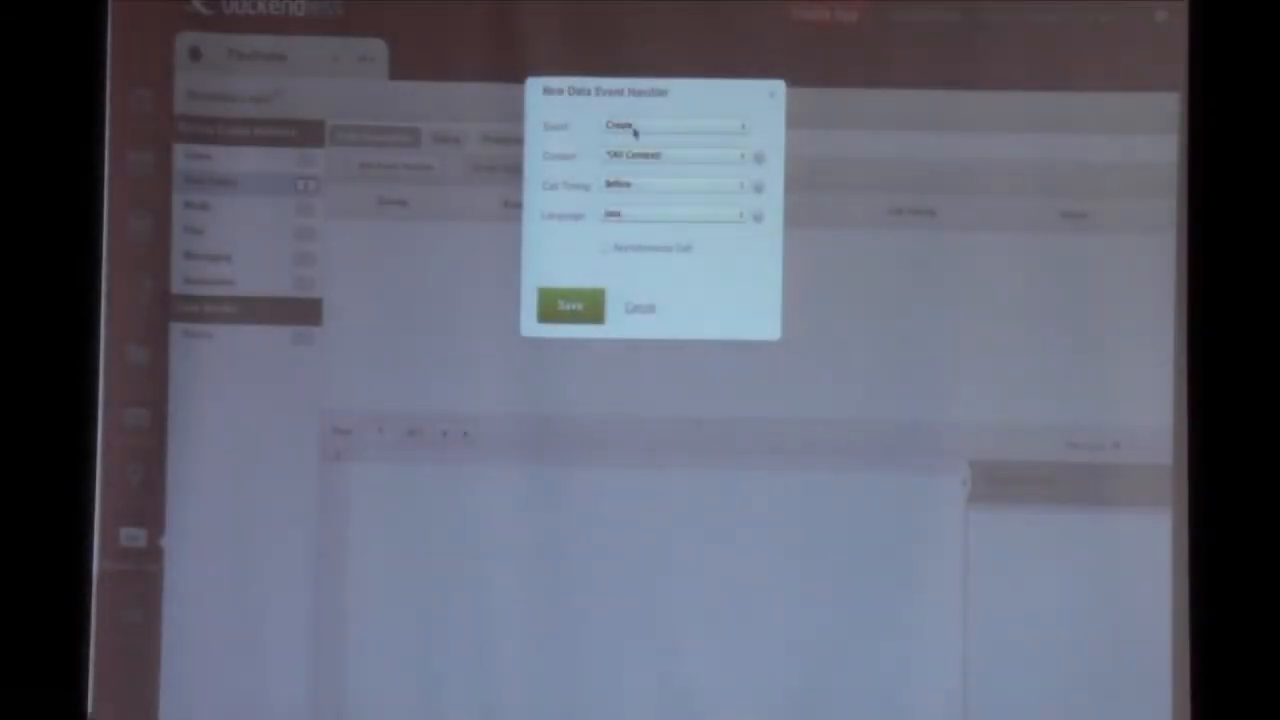
{"action": "left_click", "coordinate": [672, 126]}
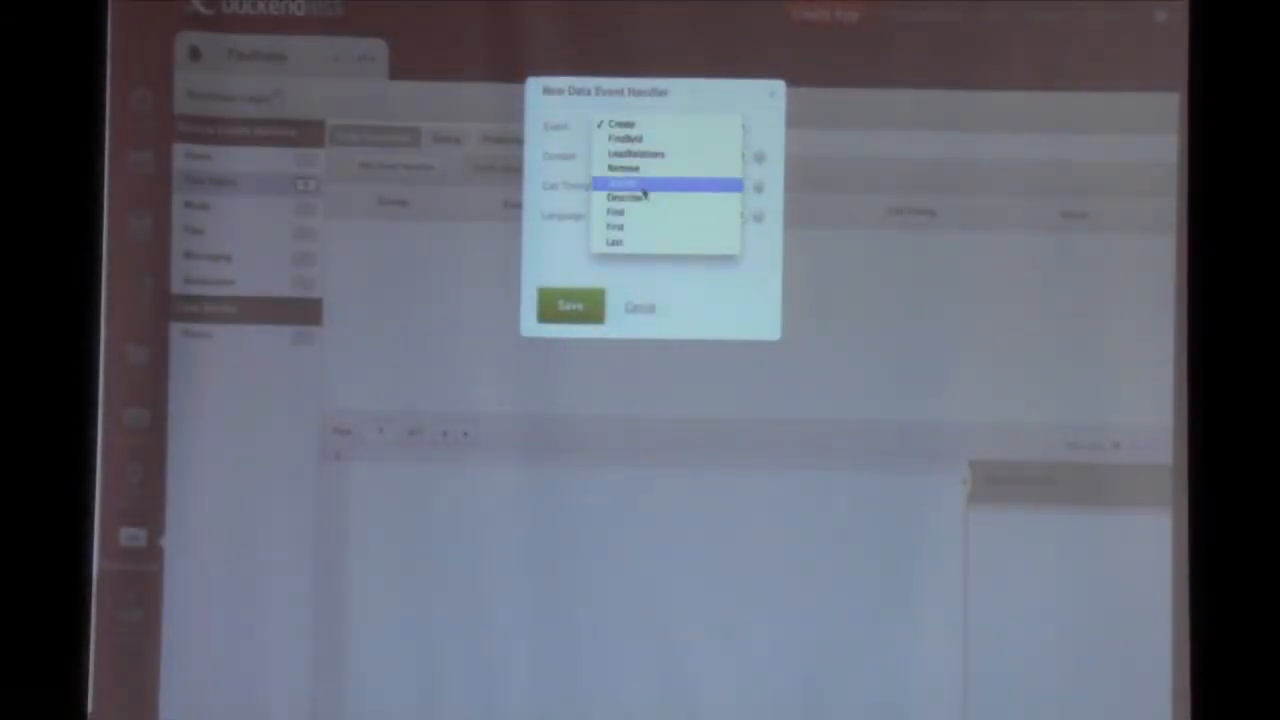
{"action": "left_click", "coordinate": [624, 168]}
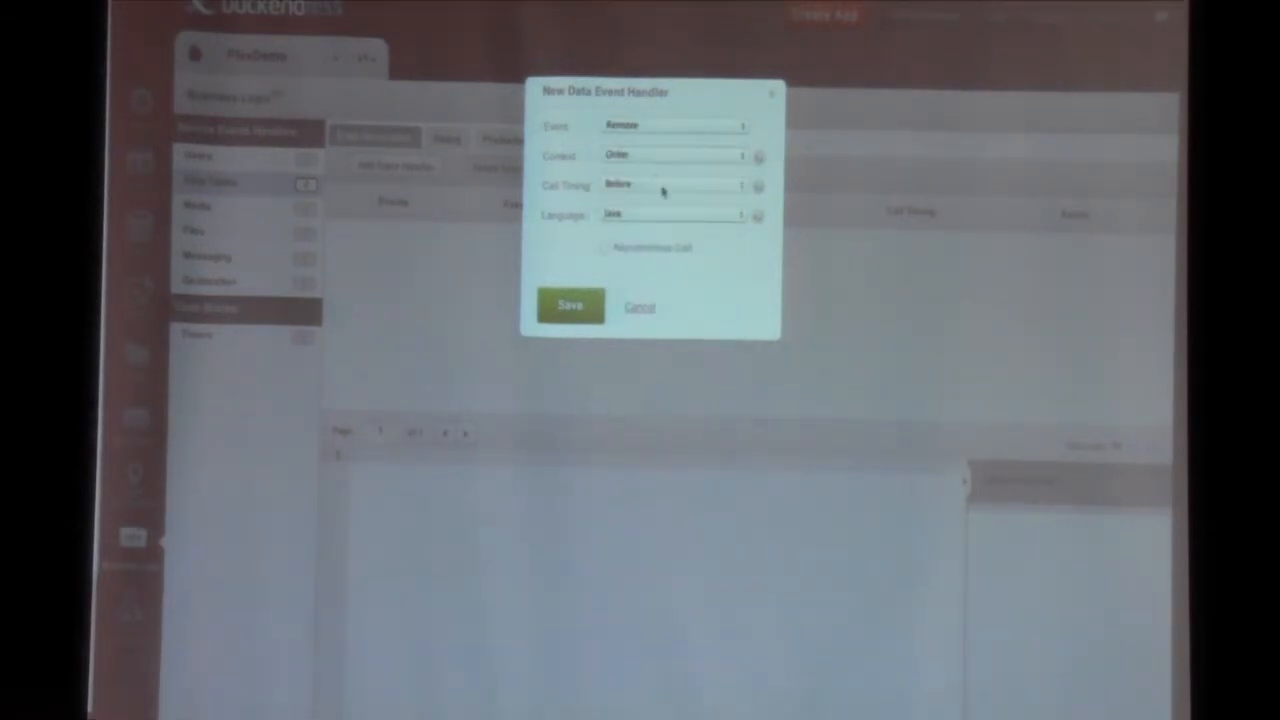
{"action": "left_click", "coordinate": [568, 304]}
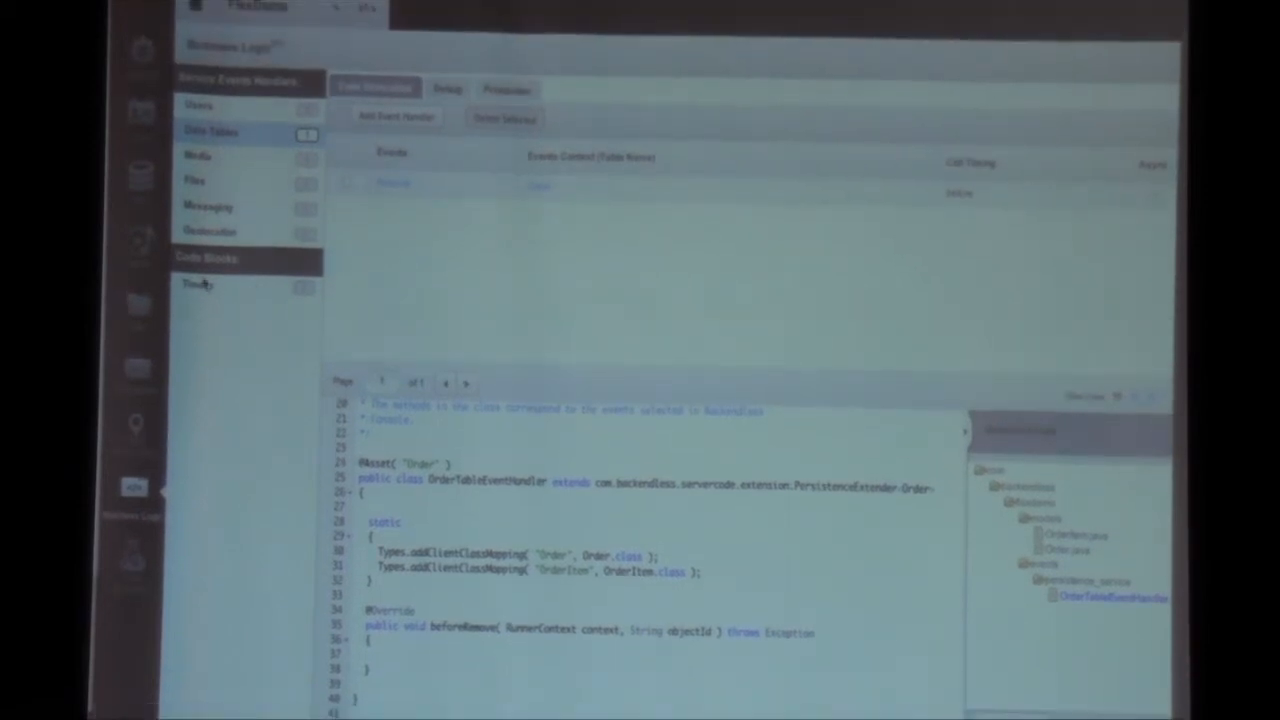
Create a timer named Cool running monthly, scheduled by weeks, and save it.
{"action": "left_click", "coordinate": [196, 288]}
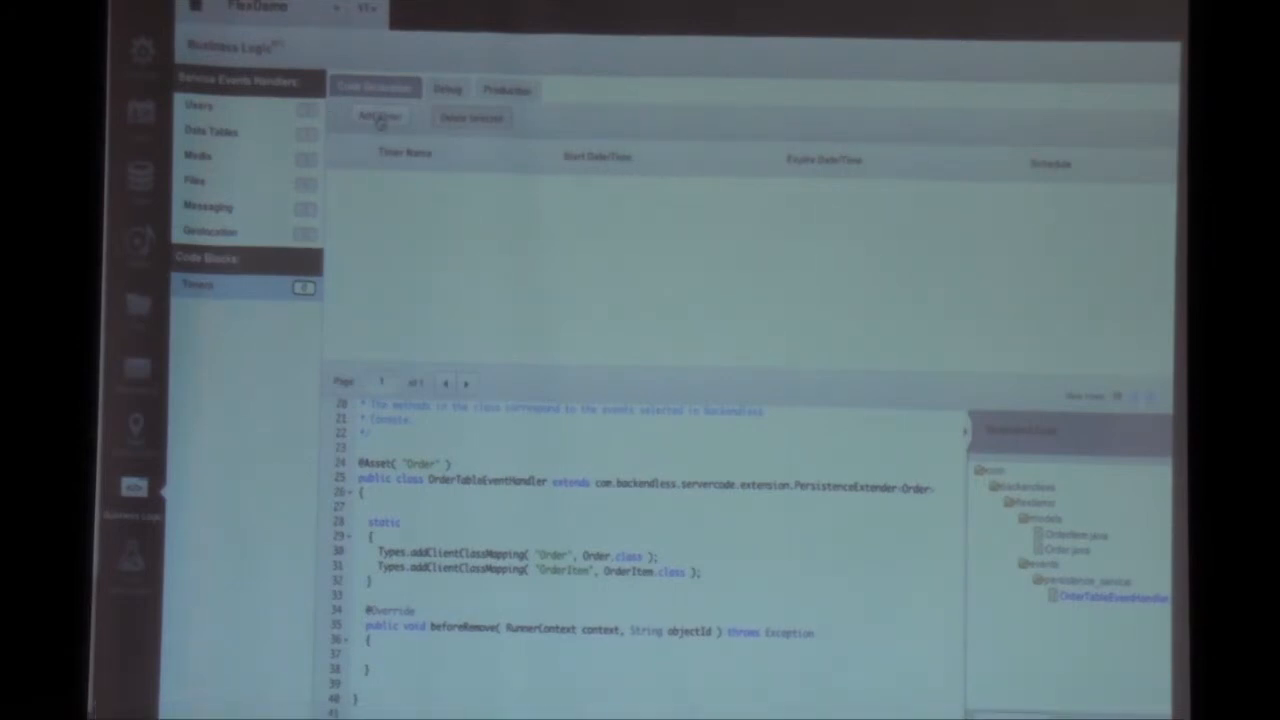
{"action": "left_click", "coordinate": [378, 116]}
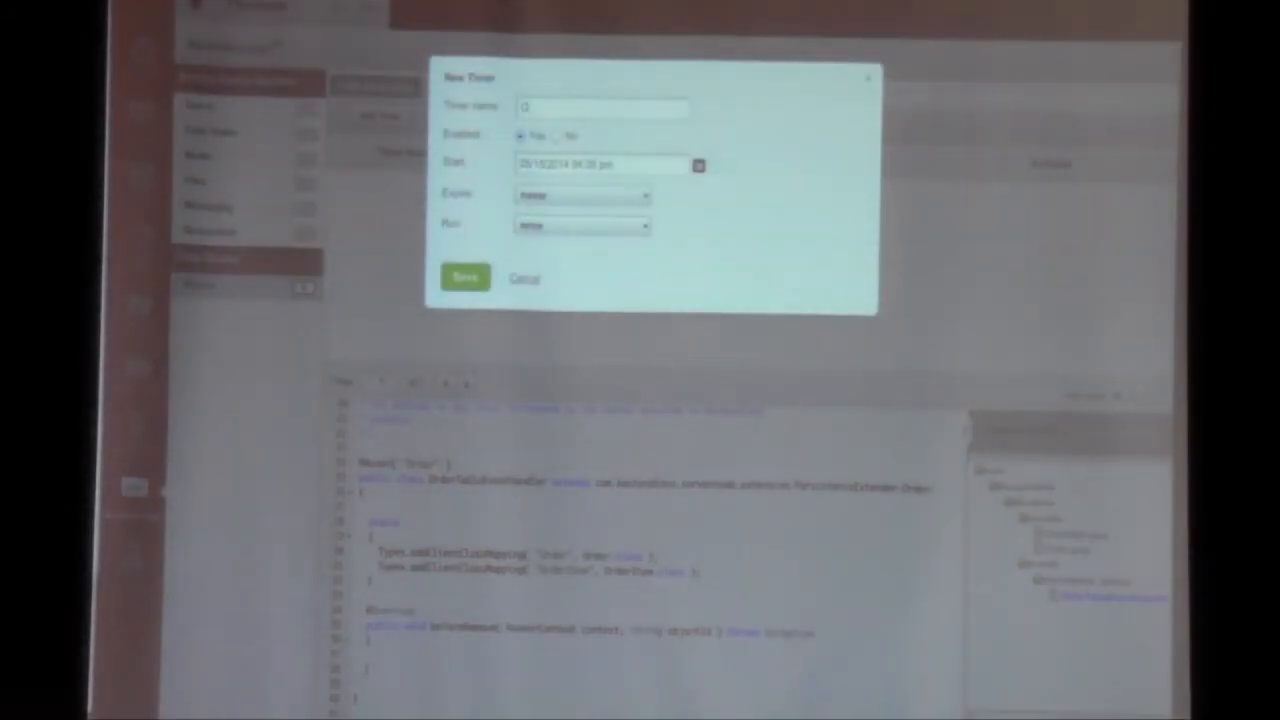
{"action": "left_click", "coordinate": [584, 224]}
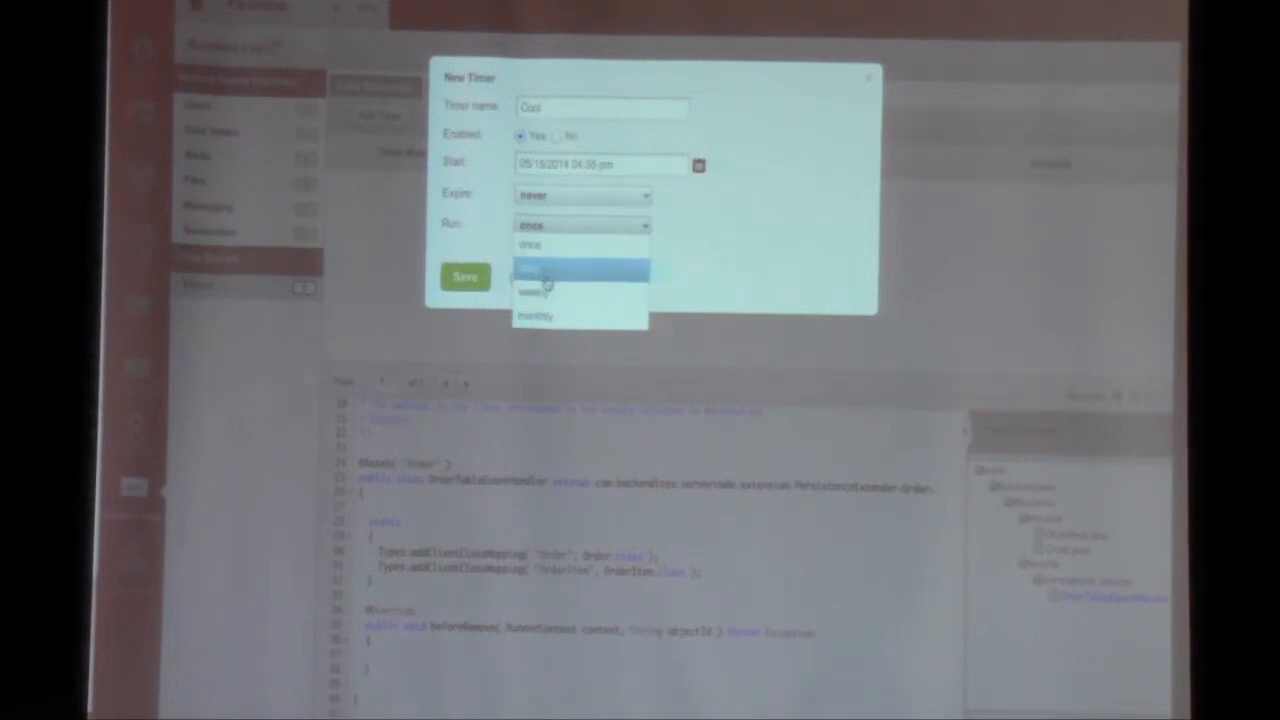
{"action": "left_click", "coordinate": [536, 272]}
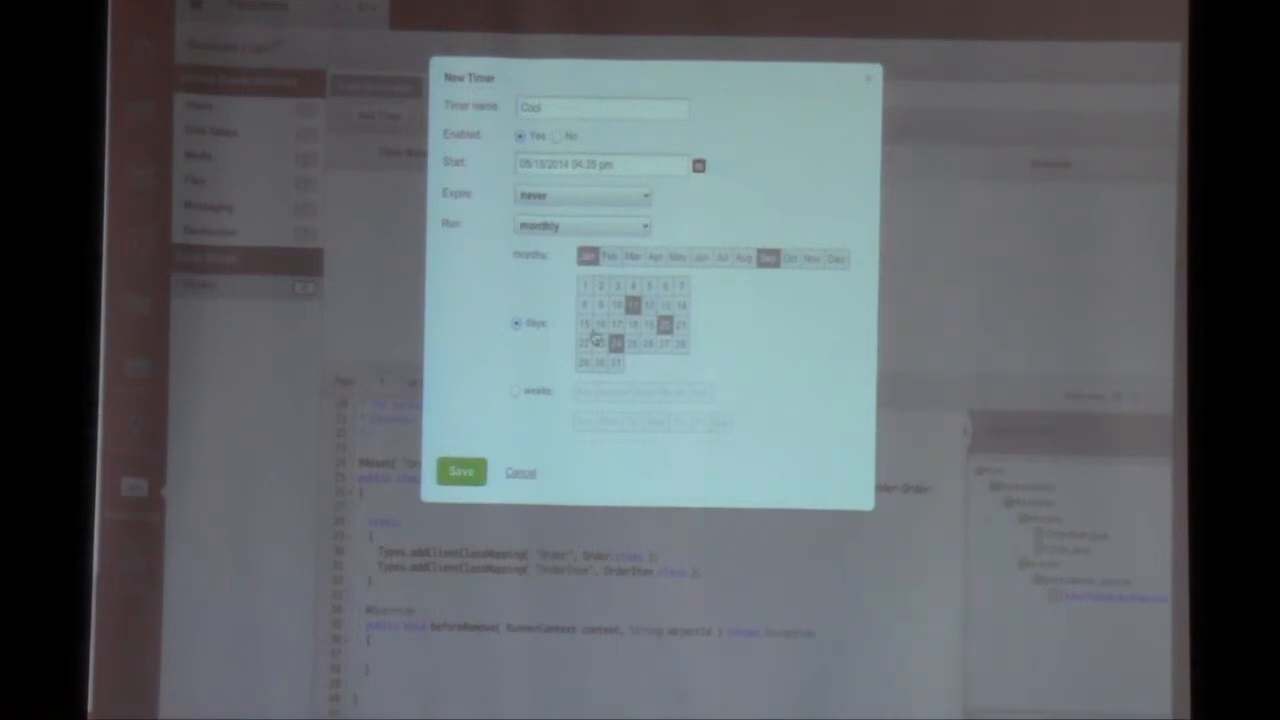
{"action": "left_click", "coordinate": [516, 390]}
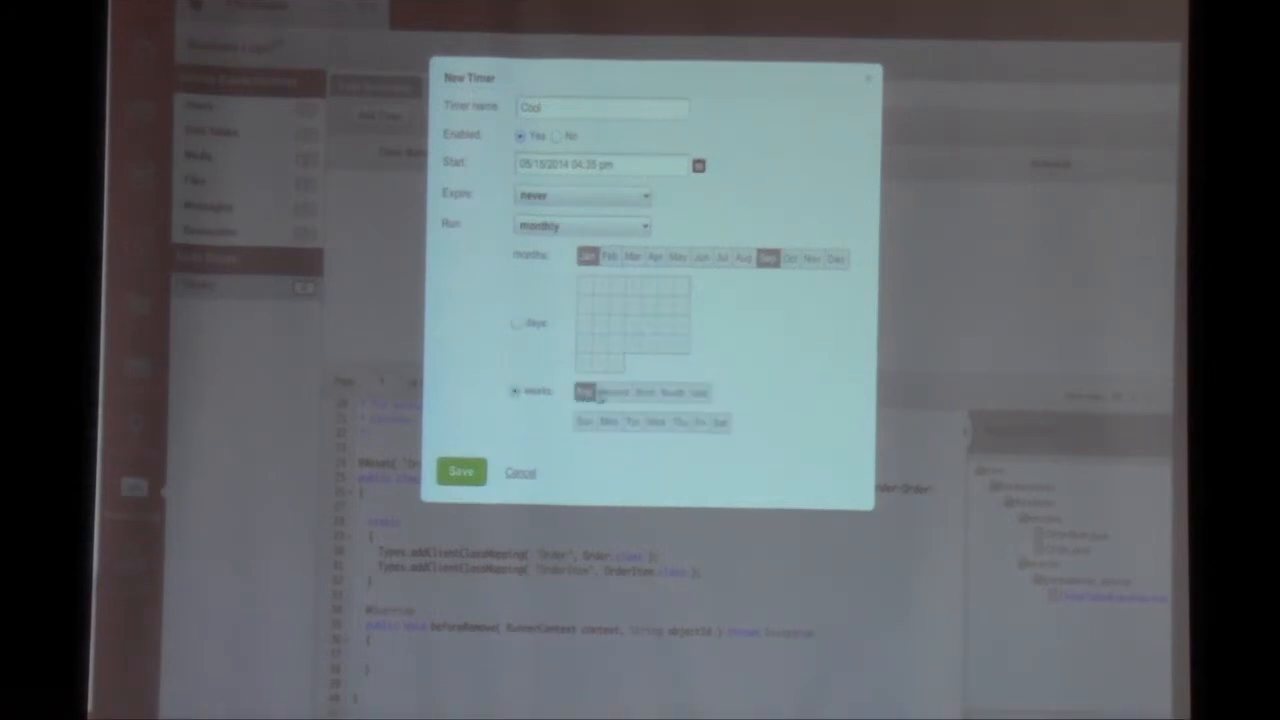
{"action": "left_click", "coordinate": [460, 472]}
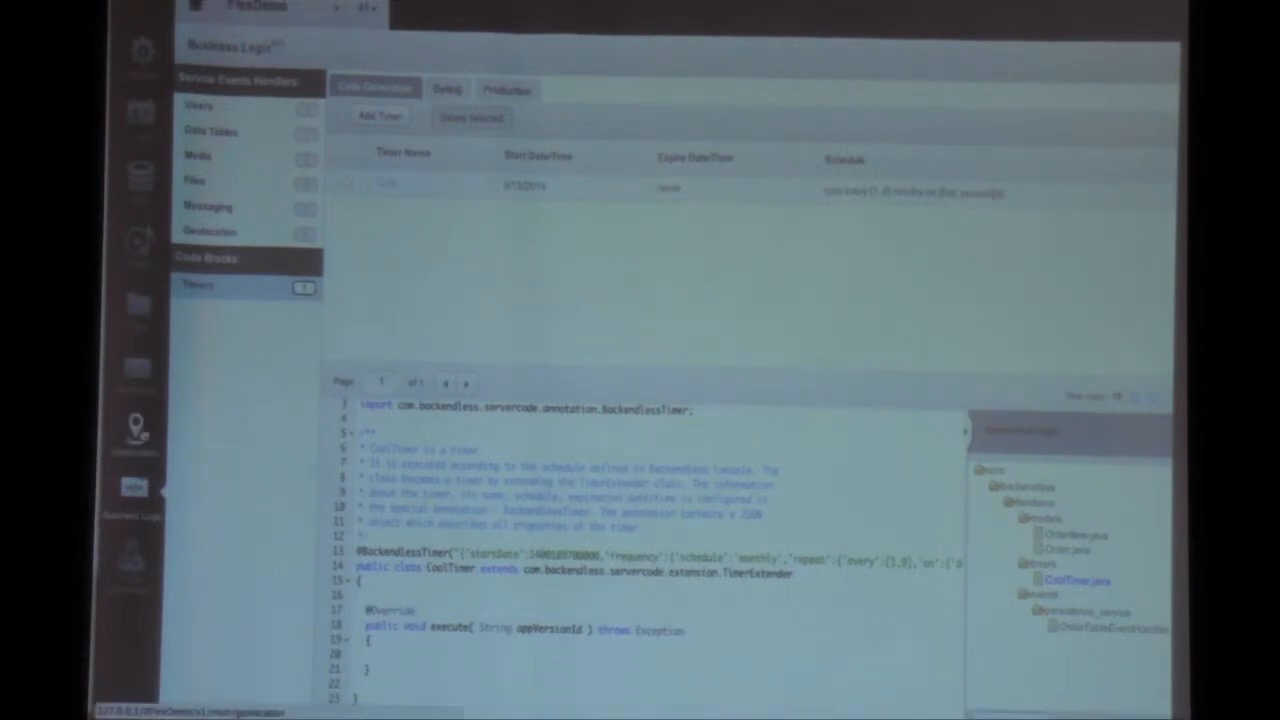
{"action": "left_click", "coordinate": [134, 428]}
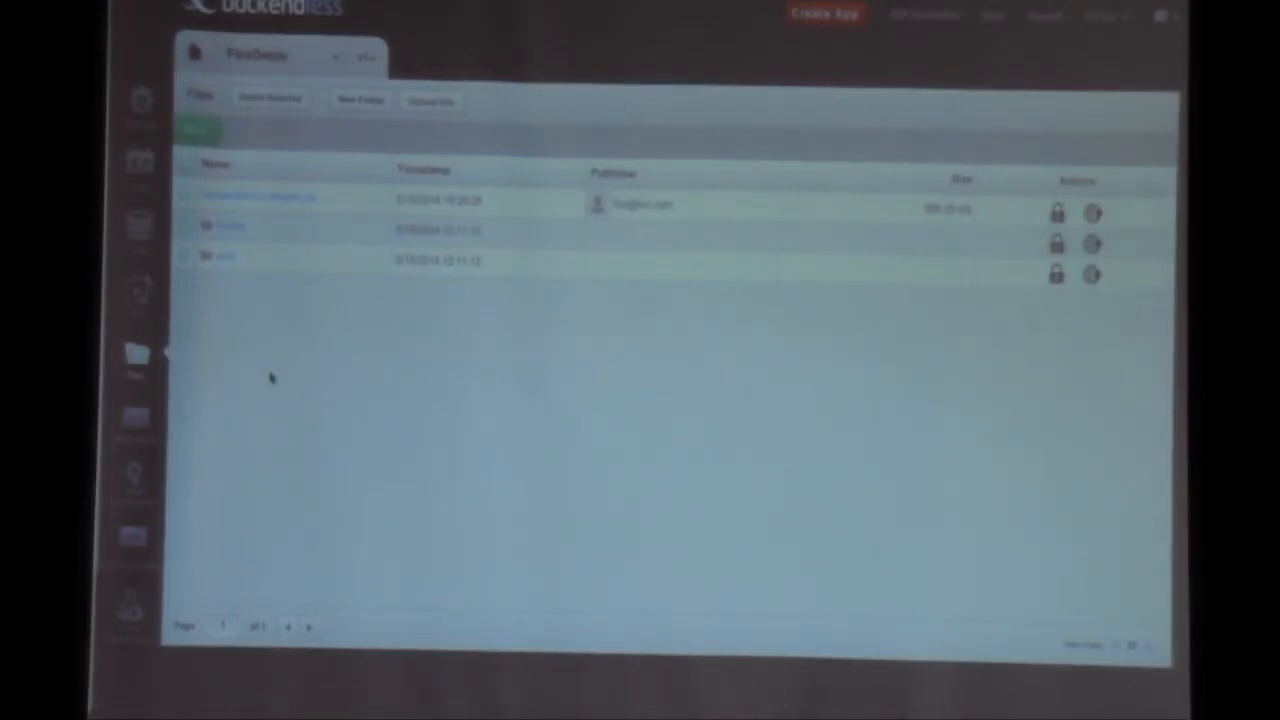
Show the FlexDemo Media Streaming section with its empty recorded-media list.
{"action": "left_click", "coordinate": [136, 288]}
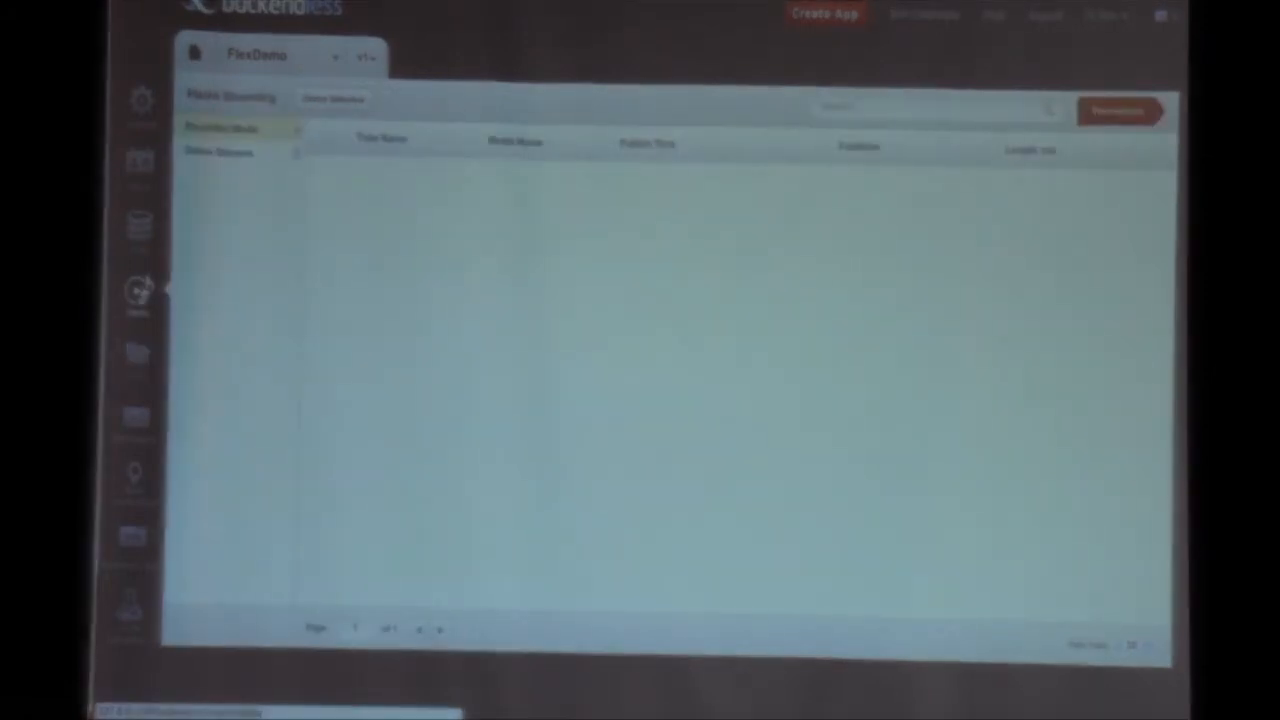
{"action": "mouse_move", "coordinate": [378, 350]}
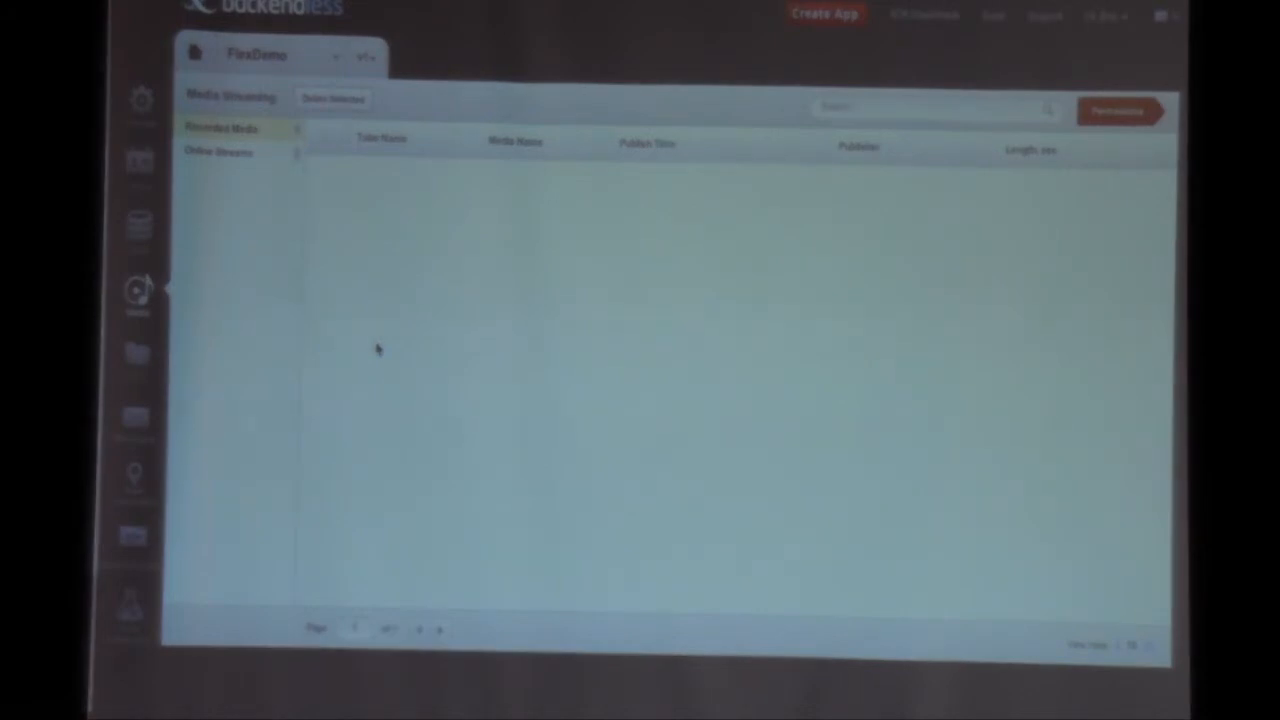
{"action": "mouse_move", "coordinate": [296, 206]}
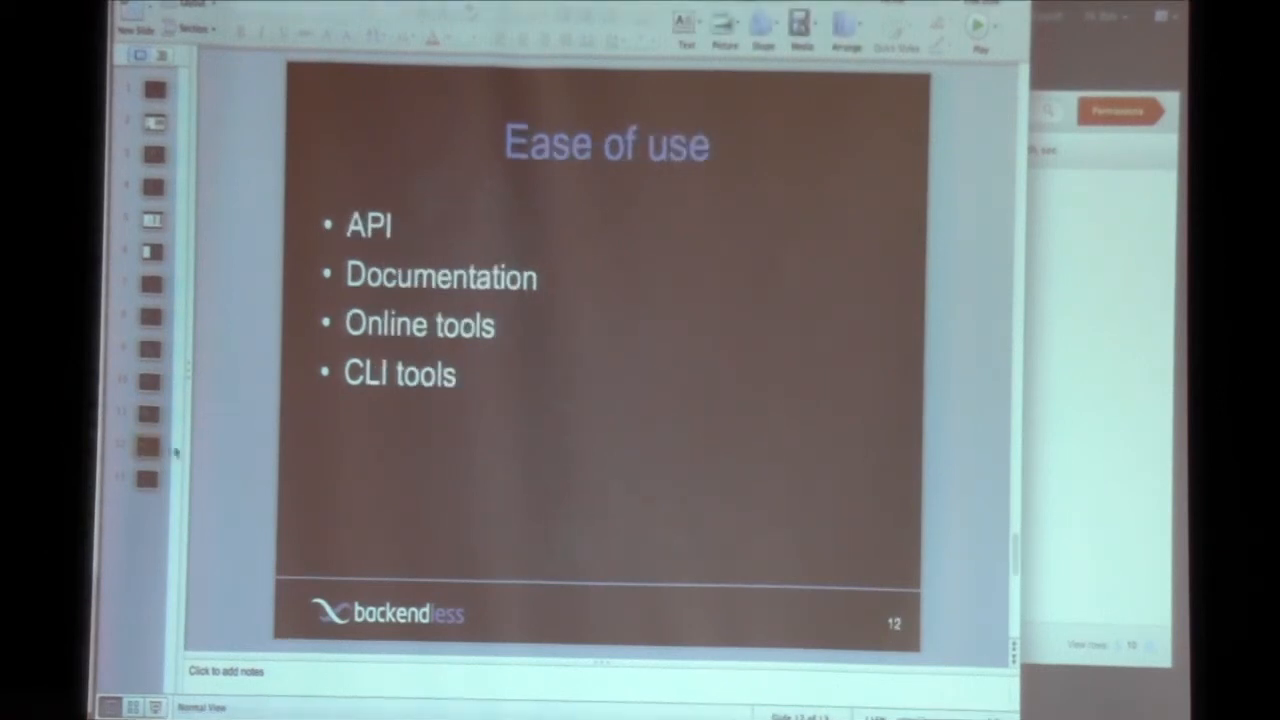
{"action": "mouse_move", "coordinate": [236, 462]}
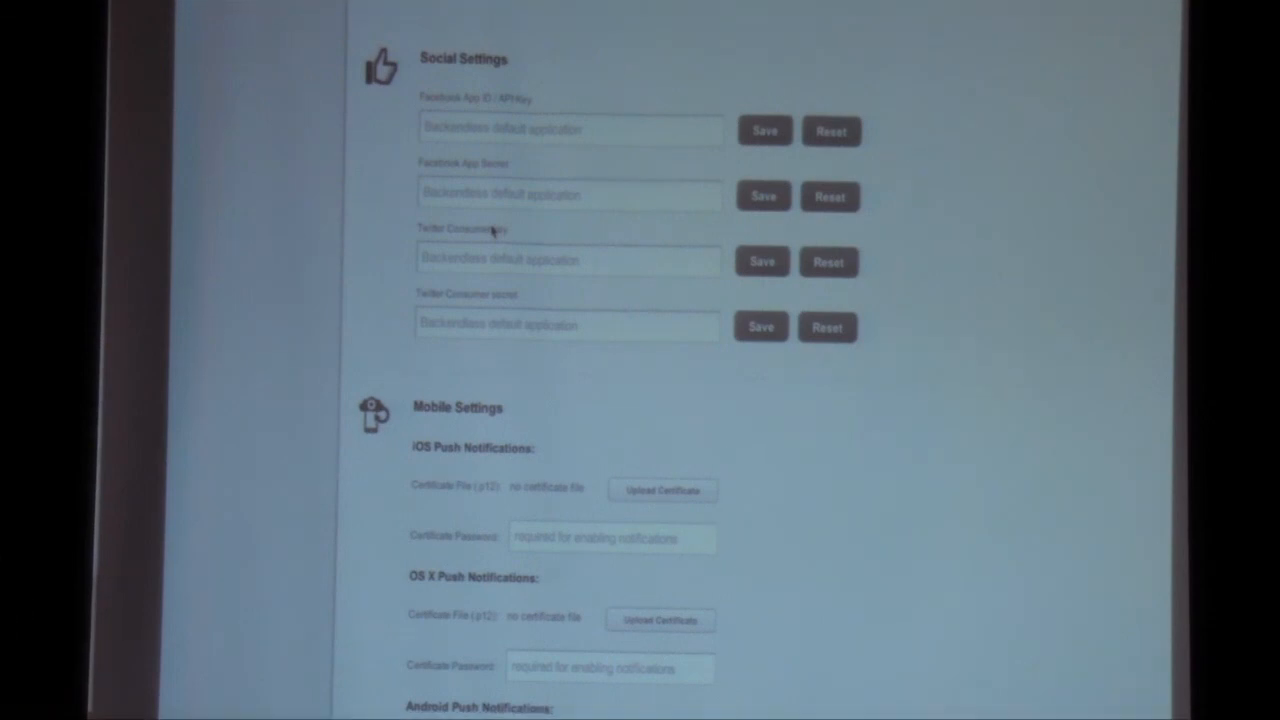
{"action": "mouse_move", "coordinate": [524, 100]}
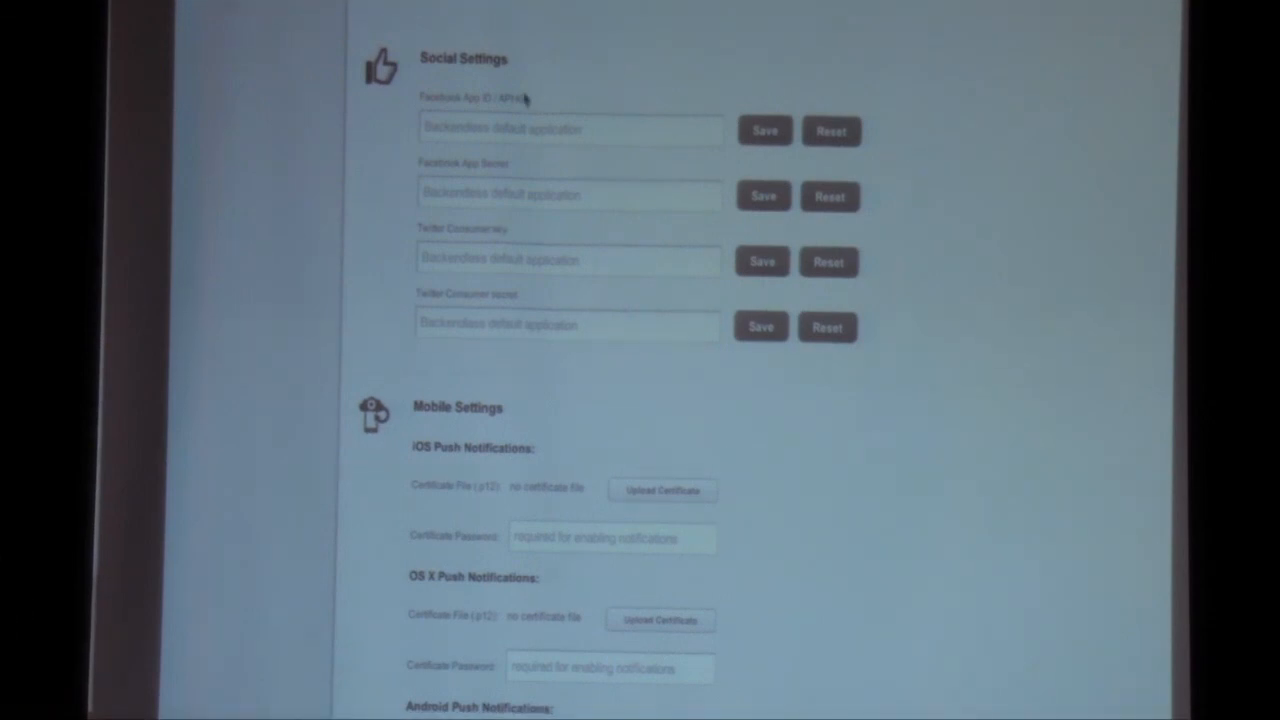
{"action": "mouse_move", "coordinate": [196, 68]}
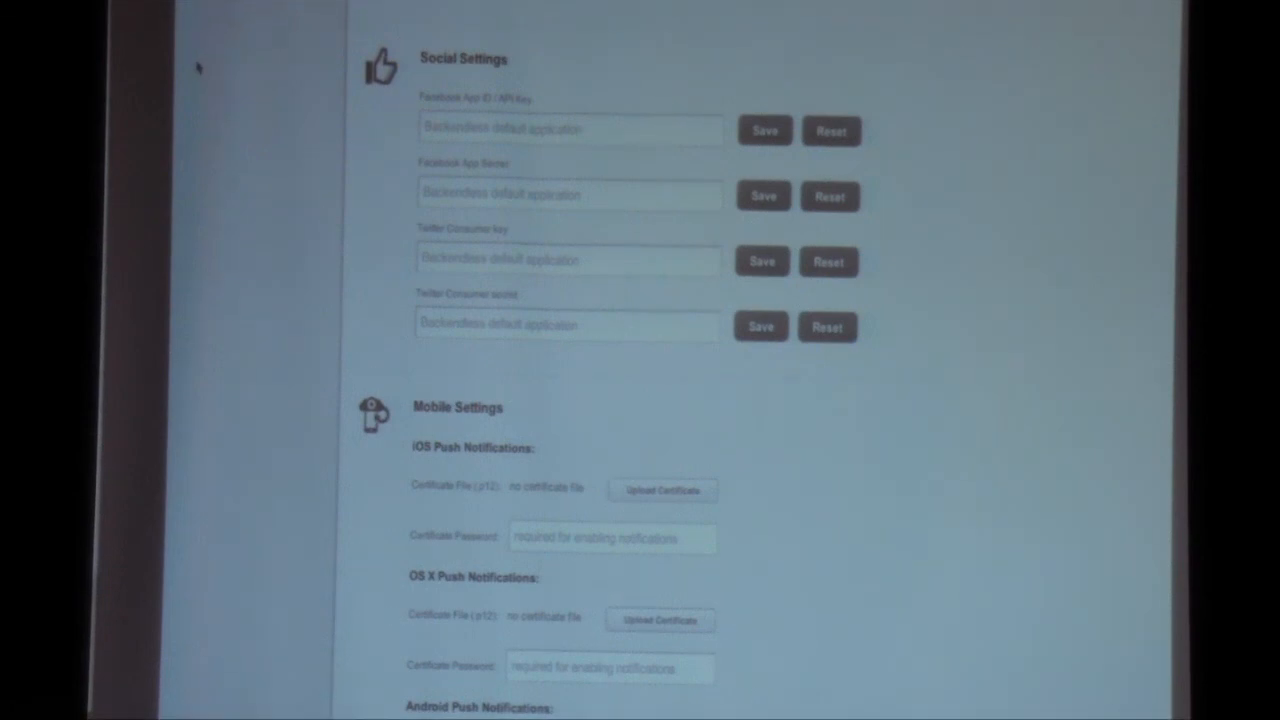